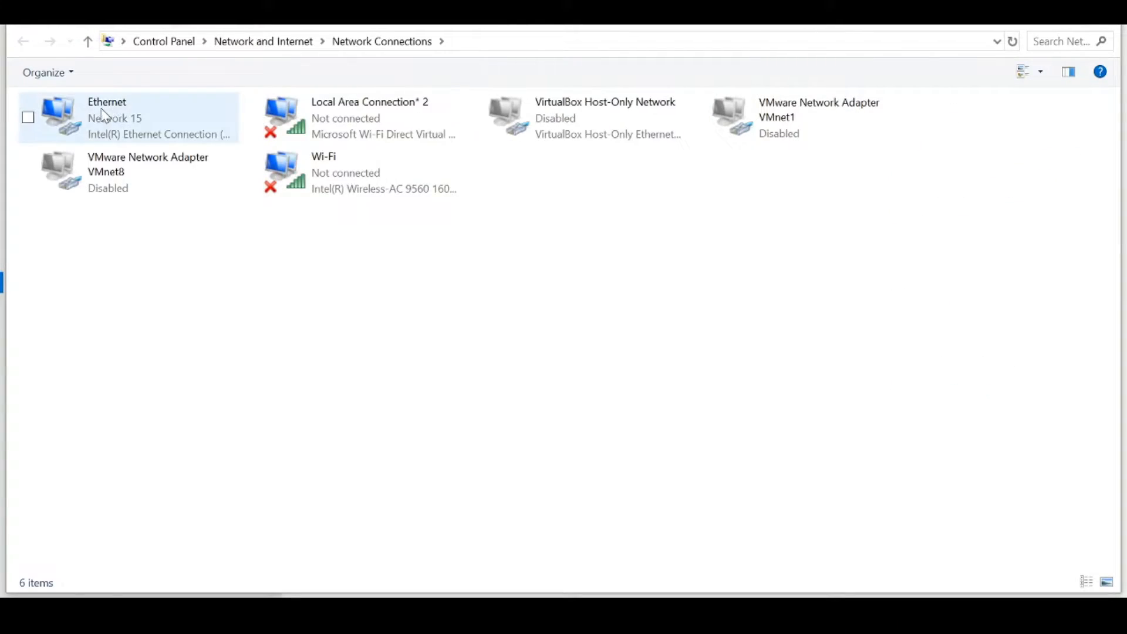
Reach the Ethernet connection's IPv4 properties and switch to a fixed IP address
{"action": "left_click", "coordinate": [108, 118]}
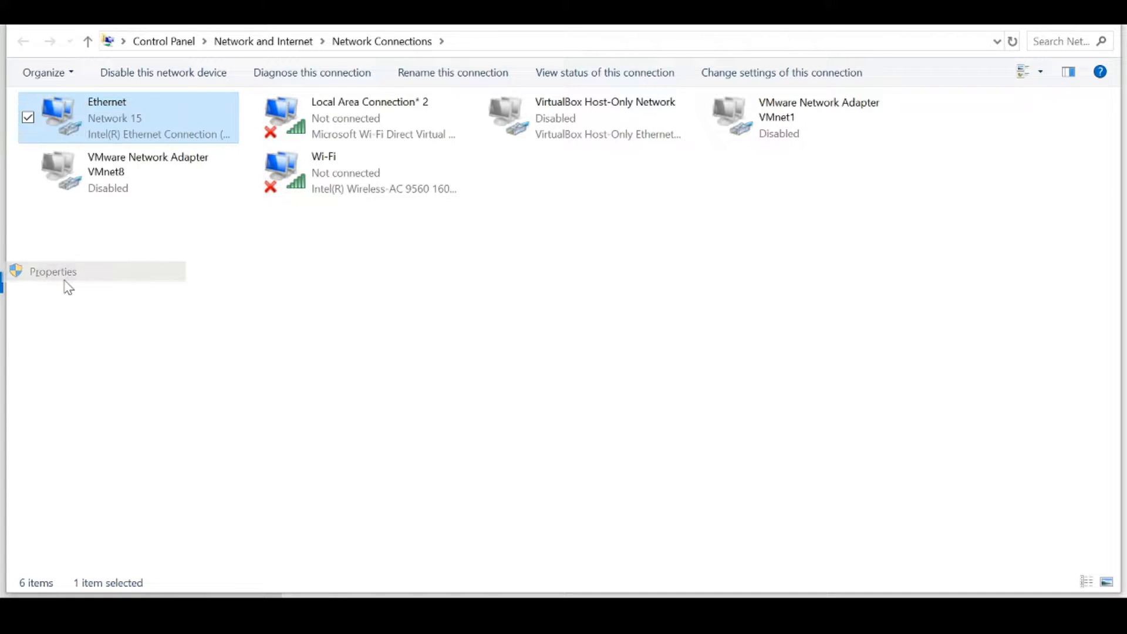
{"action": "left_click", "coordinate": [53, 271]}
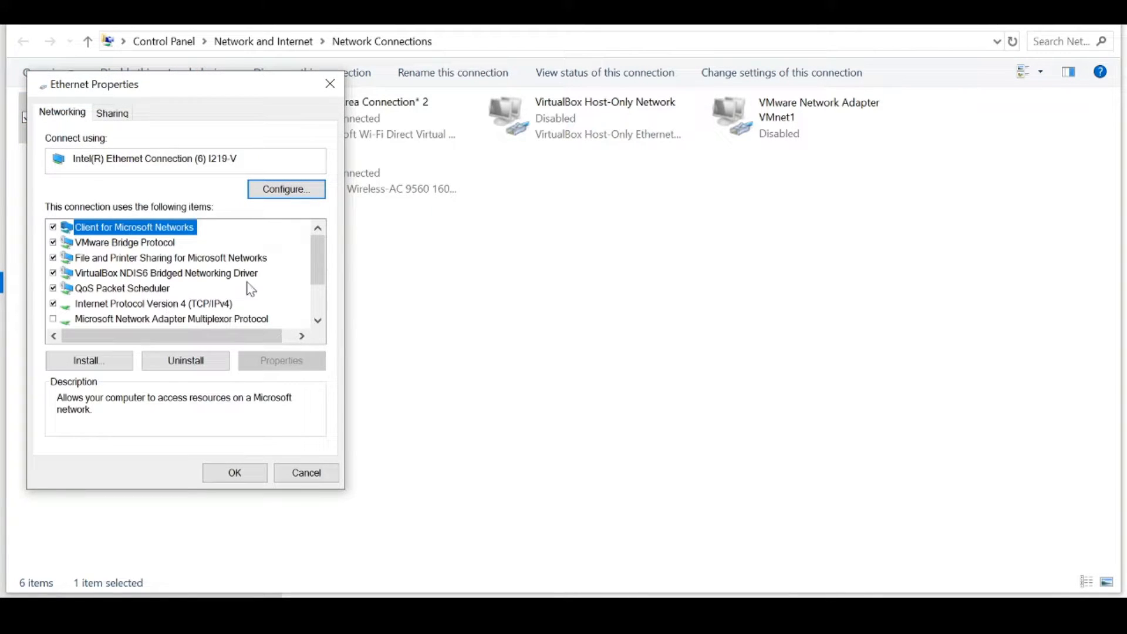
{"action": "scroll", "scroll_direction": "down", "scroll_amount": 3}
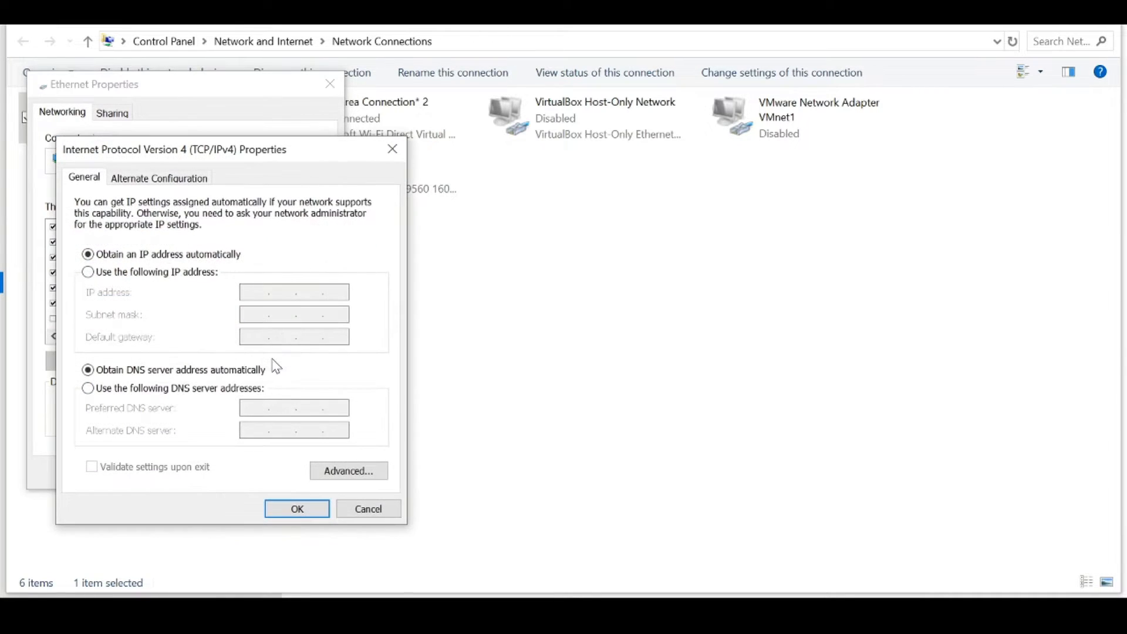
{"action": "left_click", "coordinate": [87, 271]}
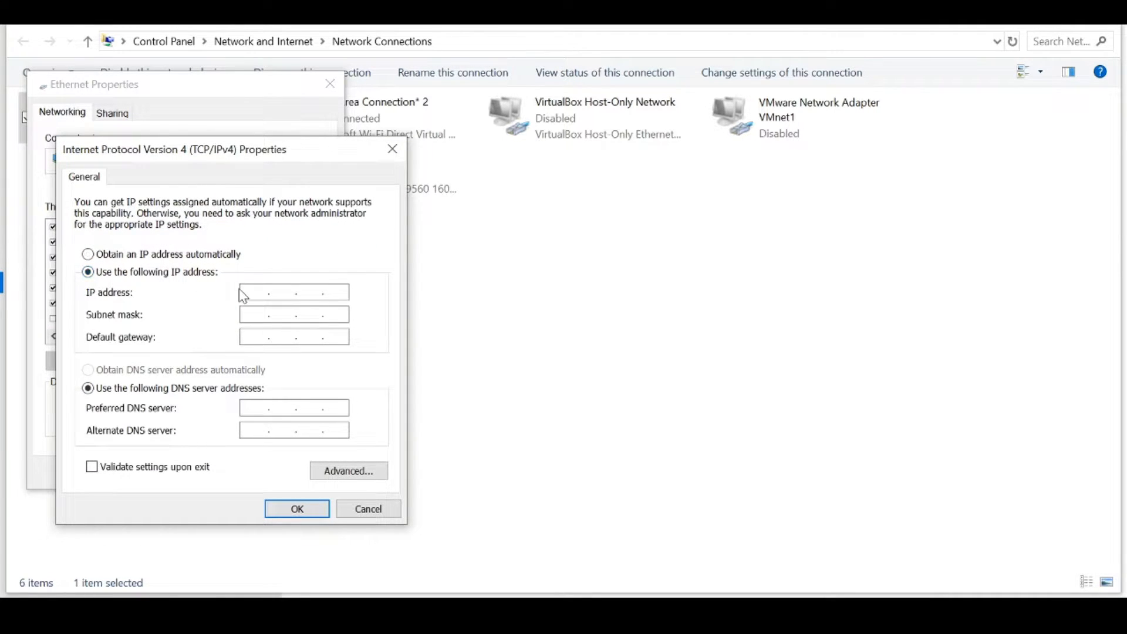
Enter static IP 192.168.1.15, mask 255.255.255.0 and a 192.168.1 gateway, then confirm
{"action": "type", "text": "192 . 168 . 1 ."}
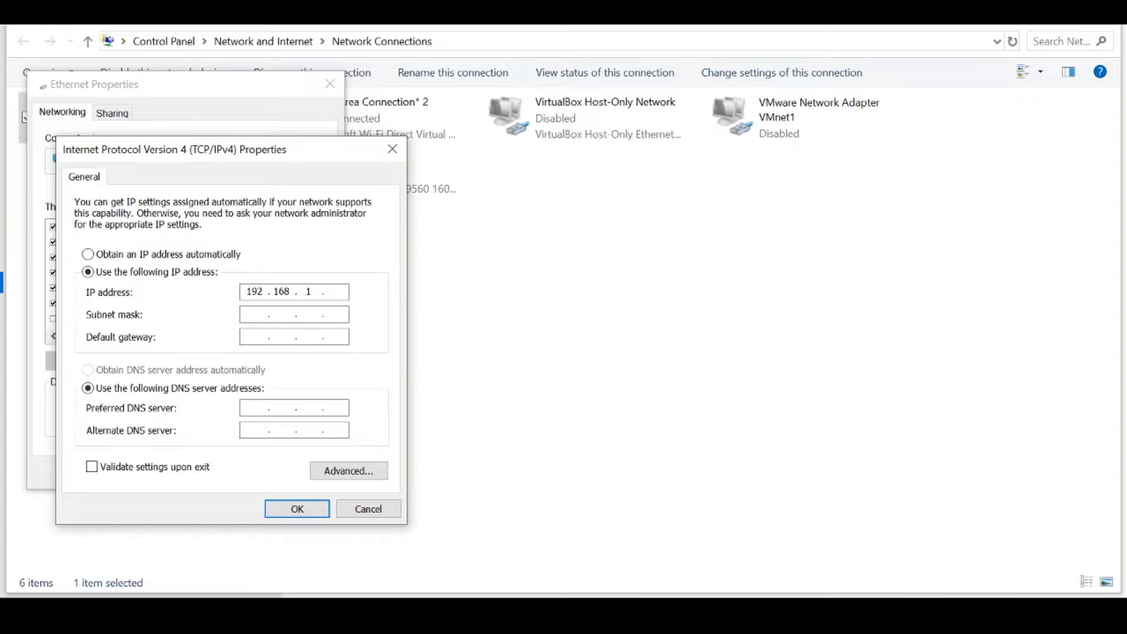
{"action": "type", "text": "15"}
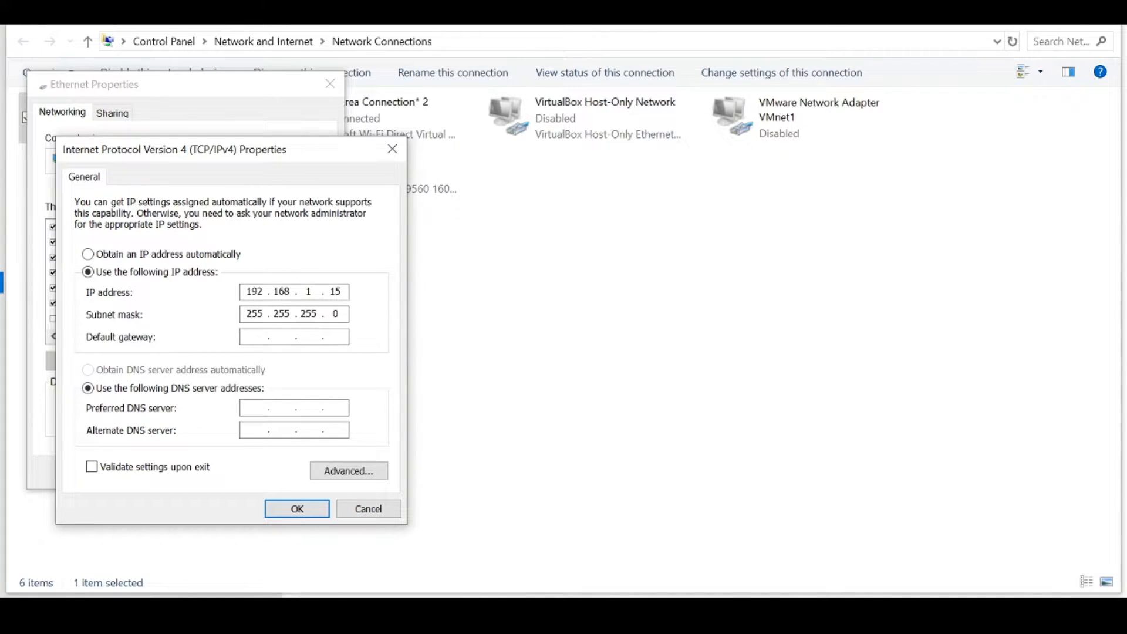
{"action": "type", "text": "1 .  .  ."}
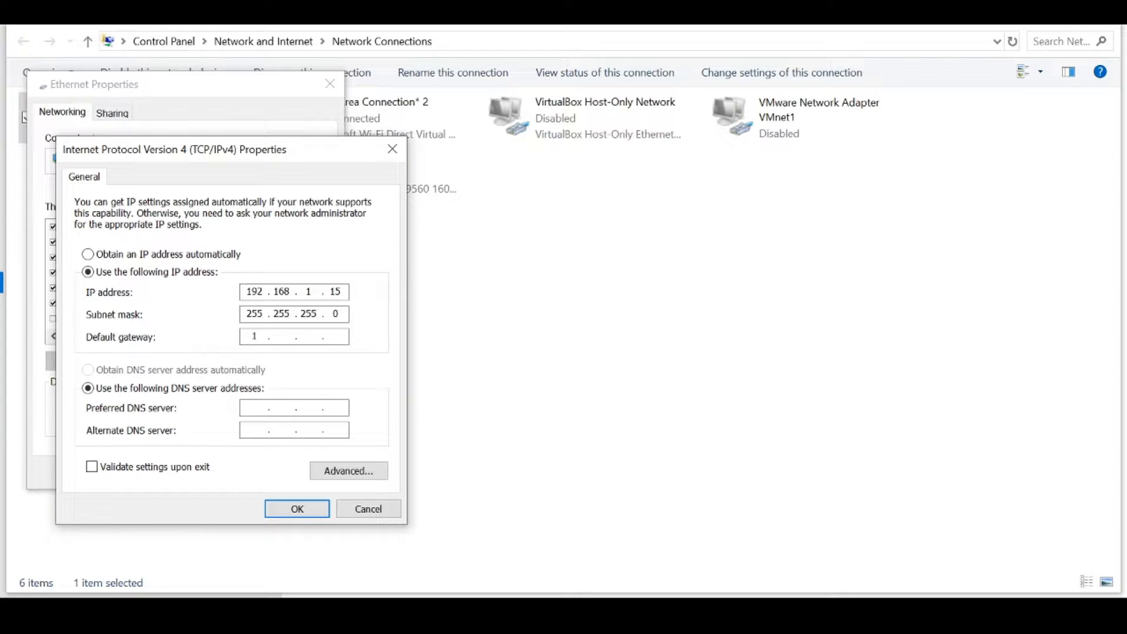
{"action": "type", "text": "192.168.1"}
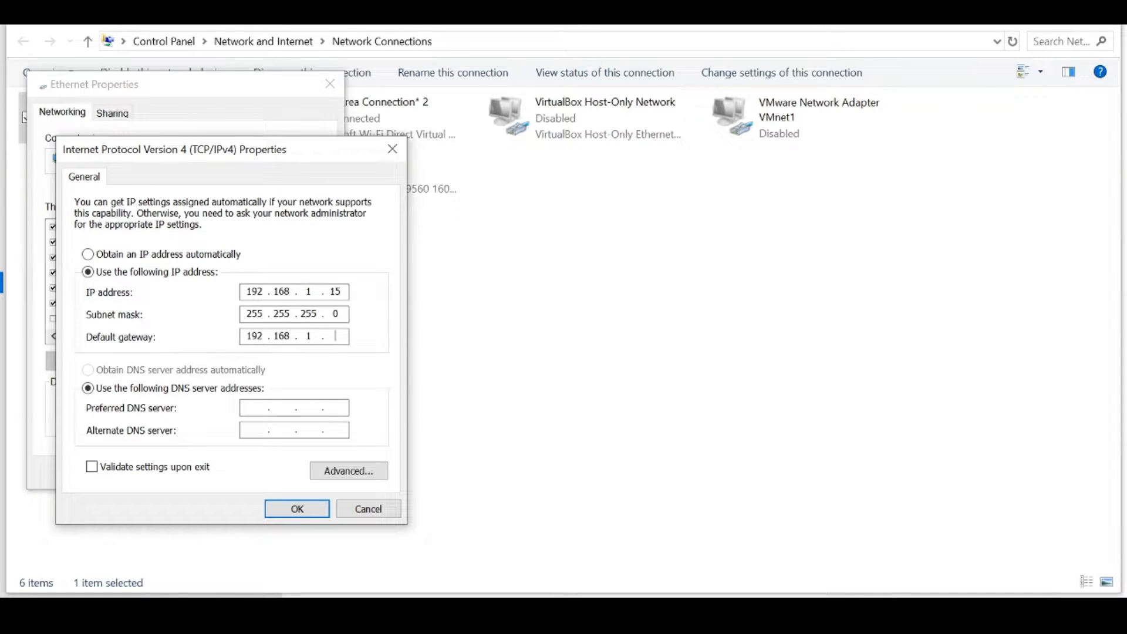
{"action": "left_click", "coordinate": [296, 508]}
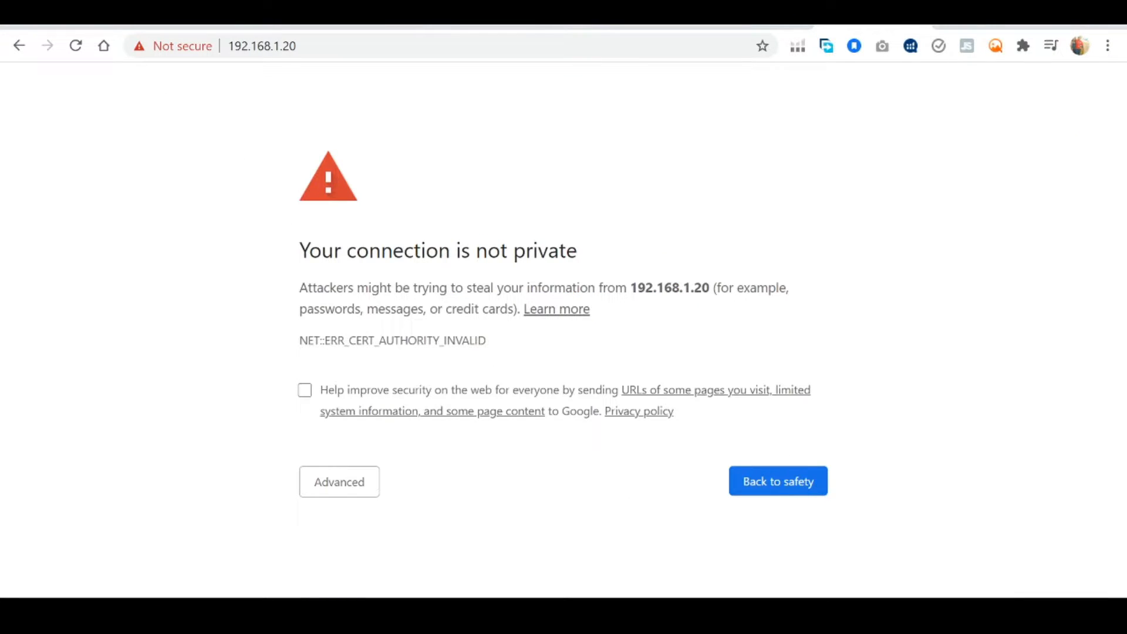
Bypass Chrome's certificate warning to load the PowerBeam setup page at 192.168.1.20
{"action": "left_click", "coordinate": [338, 481]}
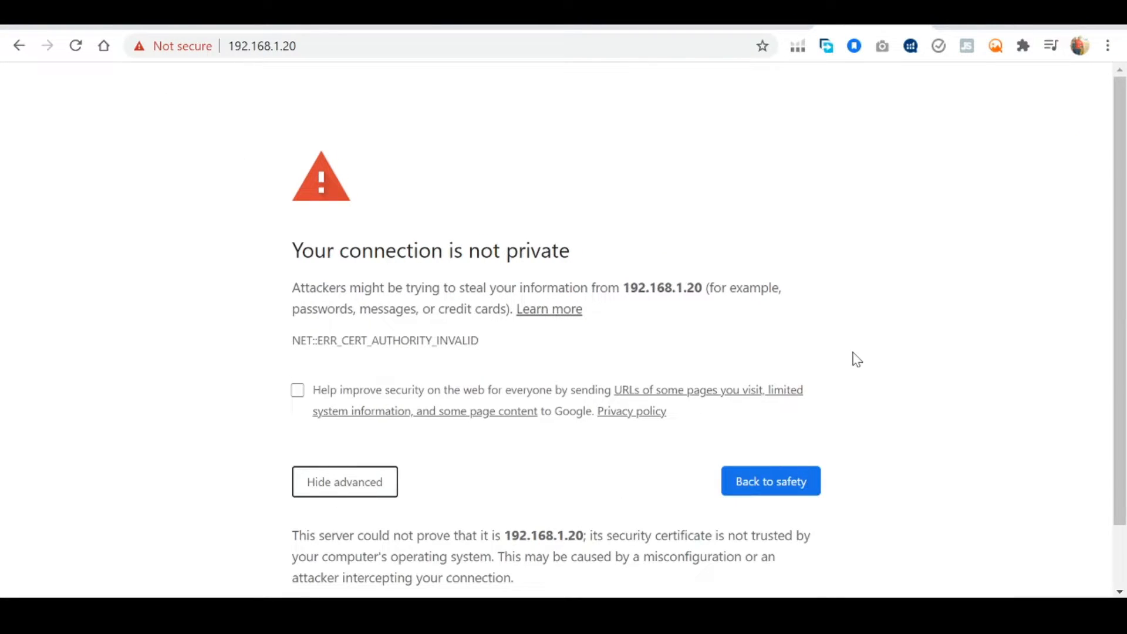
{"action": "scroll", "scroll_direction": "down", "scroll_amount": 3}
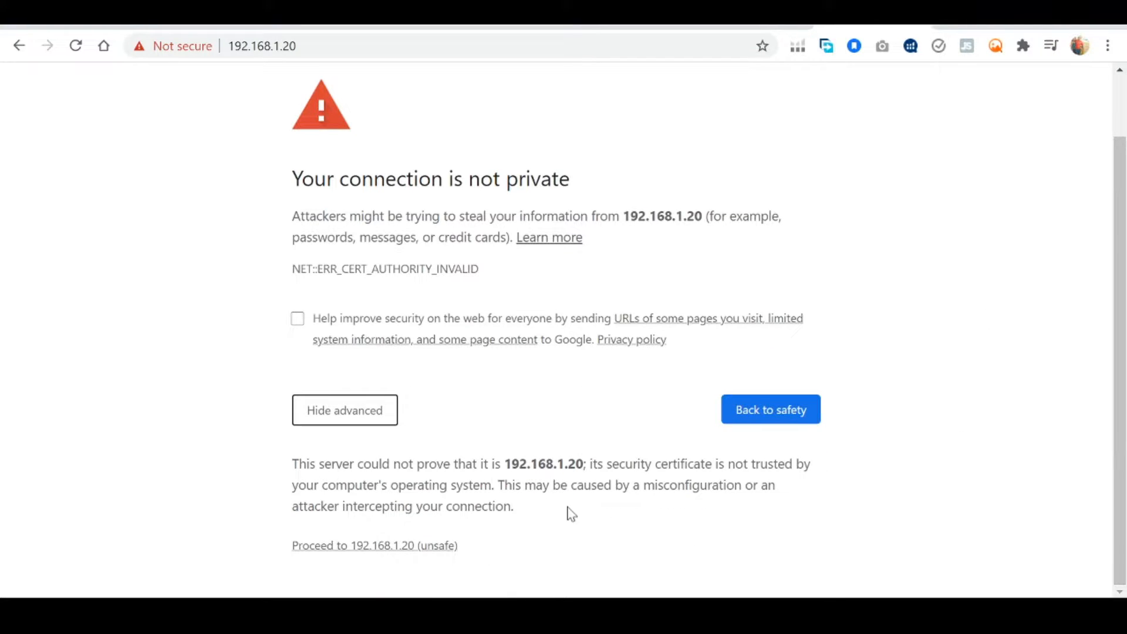
{"action": "left_click", "coordinate": [373, 544]}
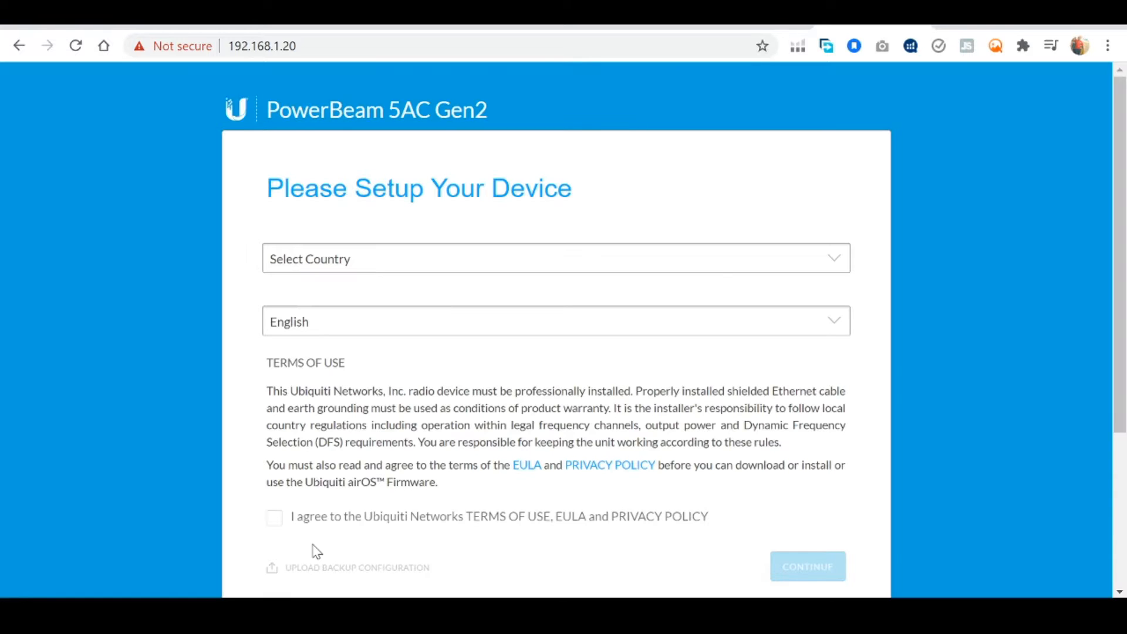
Choose Trinidad and Tobago as device country, accept the terms and continue
{"action": "left_click", "coordinate": [553, 258]}
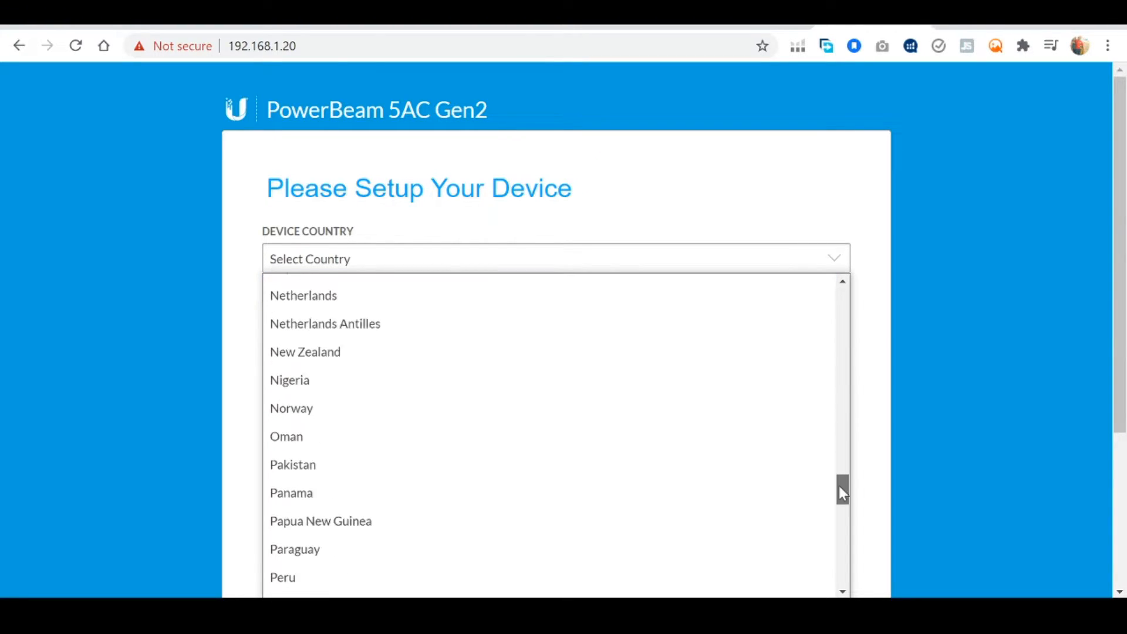
{"action": "scroll", "scroll_direction": "down", "scroll_amount": 3}
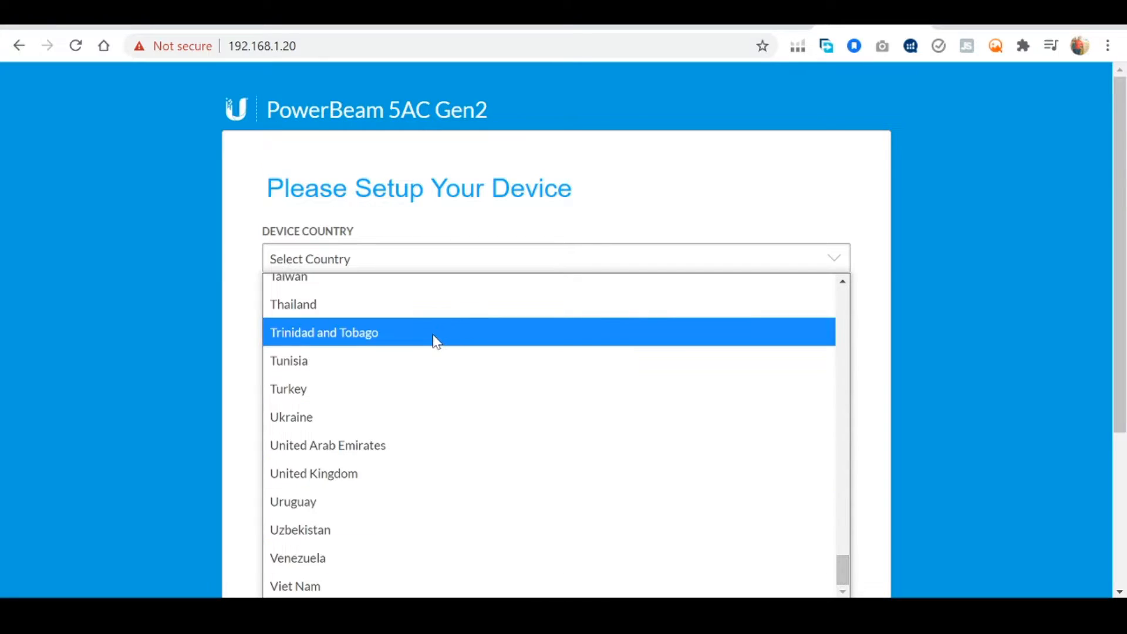
{"action": "left_click", "coordinate": [324, 332]}
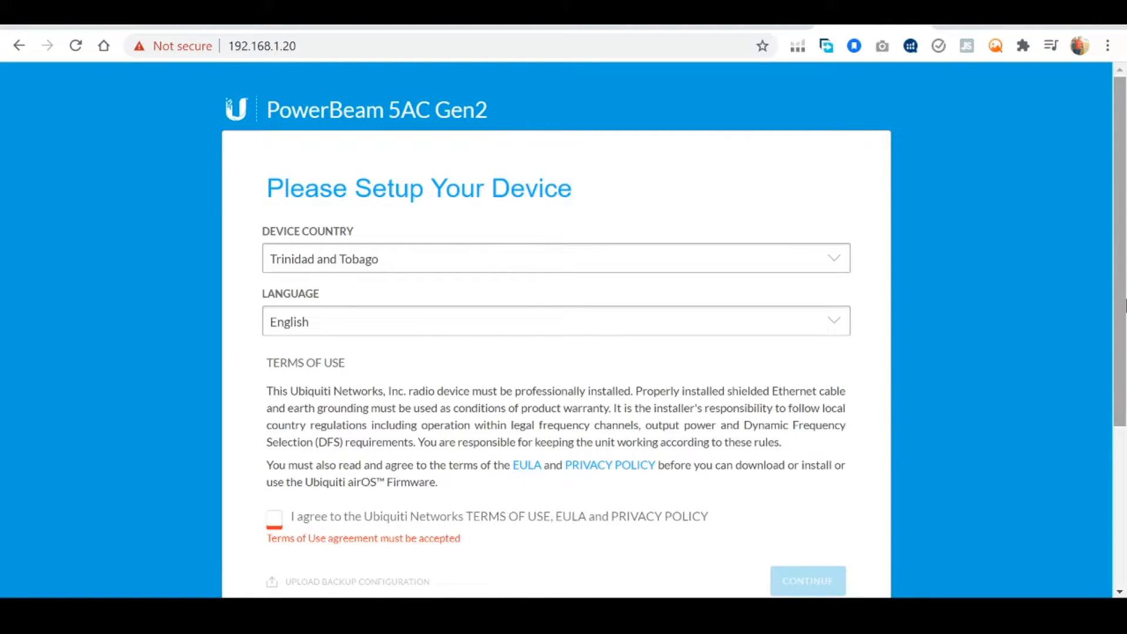
{"action": "scroll", "scroll_direction": "down", "scroll_amount": 3}
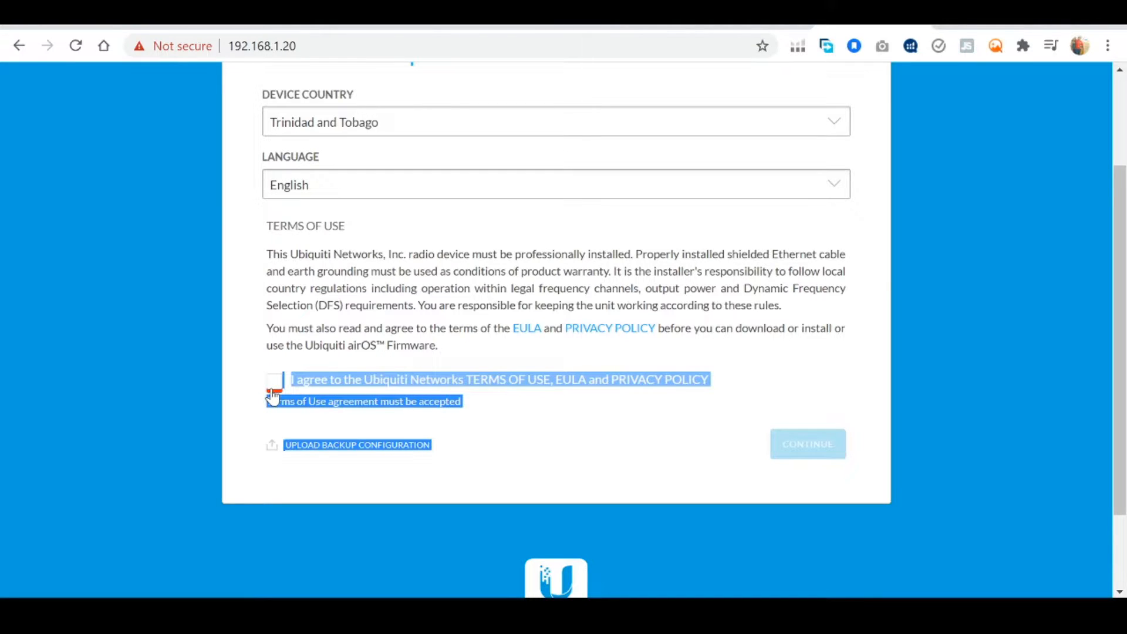
{"action": "left_click", "coordinate": [275, 381]}
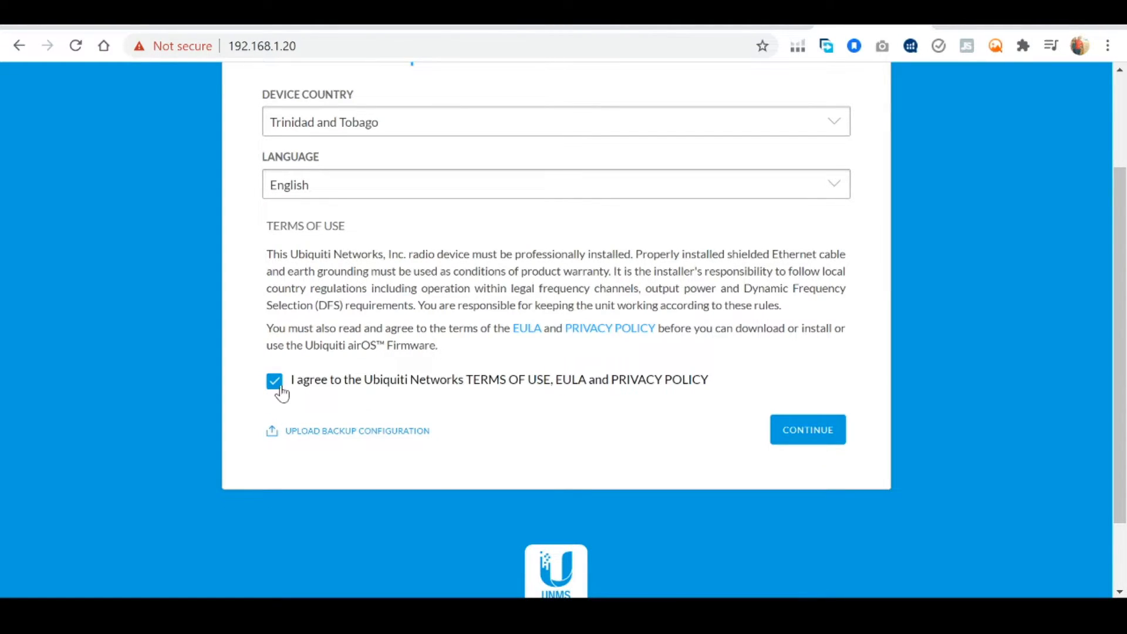
{"action": "left_click", "coordinate": [807, 430]}
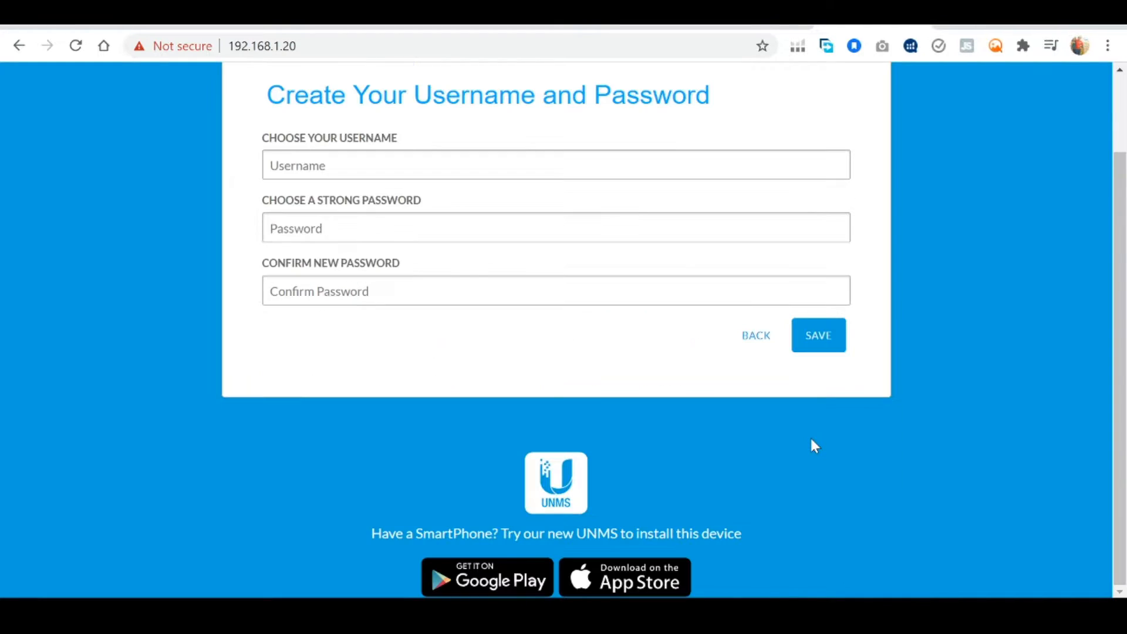
Create the device login using the suggested username and save the credentials
{"action": "left_click", "coordinate": [556, 164]}
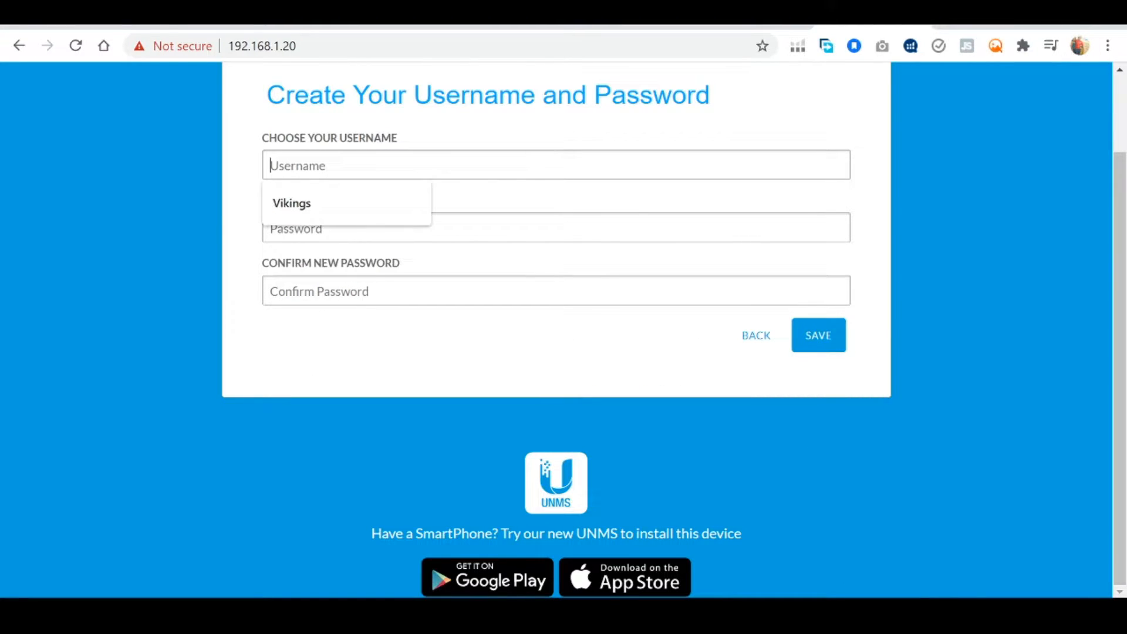
{"action": "left_click", "coordinate": [293, 203]}
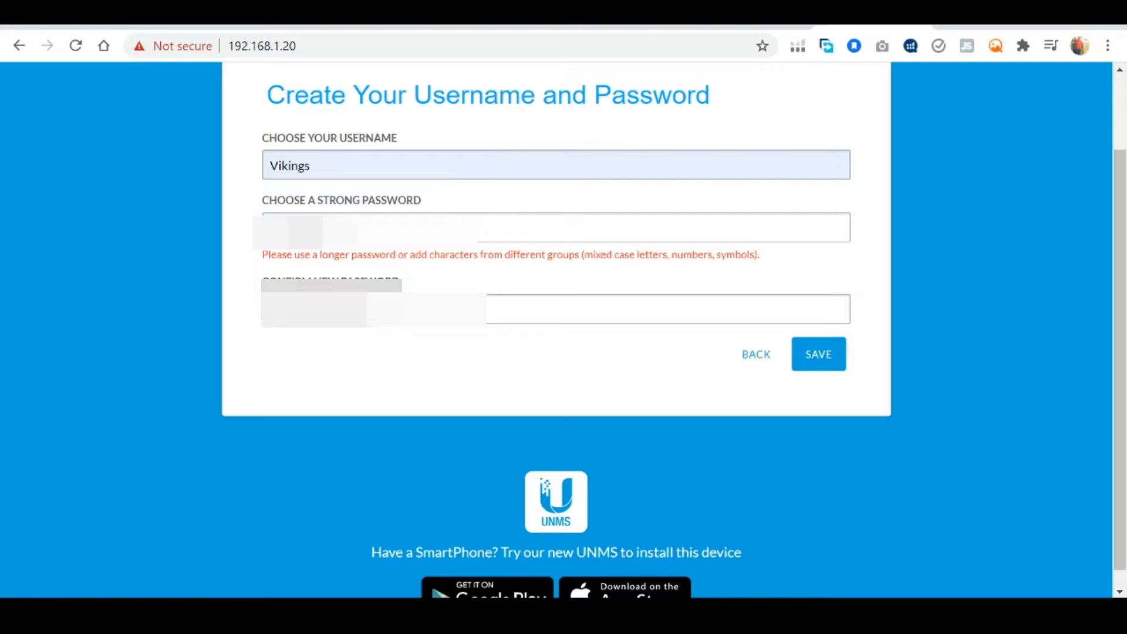
{"action": "left_click", "coordinate": [818, 354]}
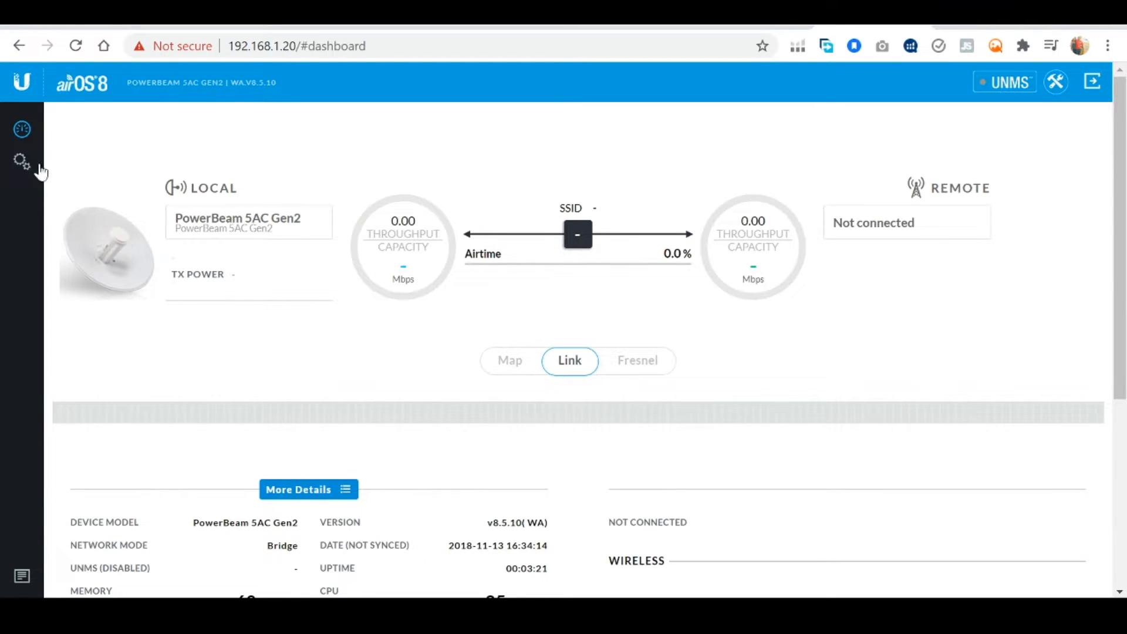
Keep Station PtP as wireless mode and set the SSID to longrange
{"action": "left_click", "coordinate": [21, 161]}
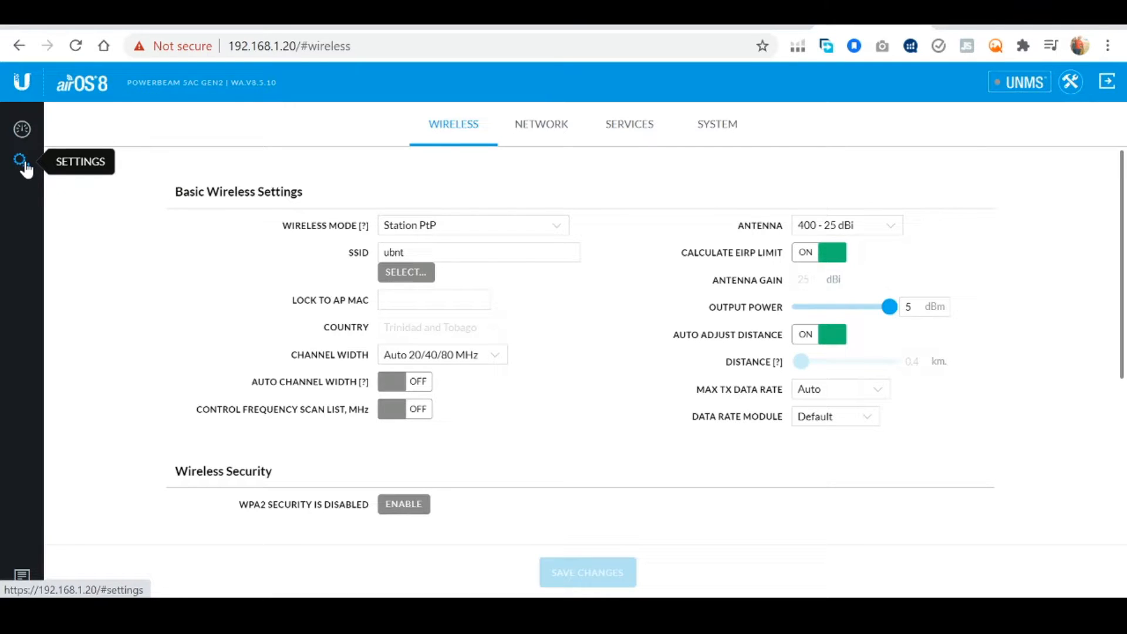
{"action": "mouse_move", "coordinate": [270, 159]}
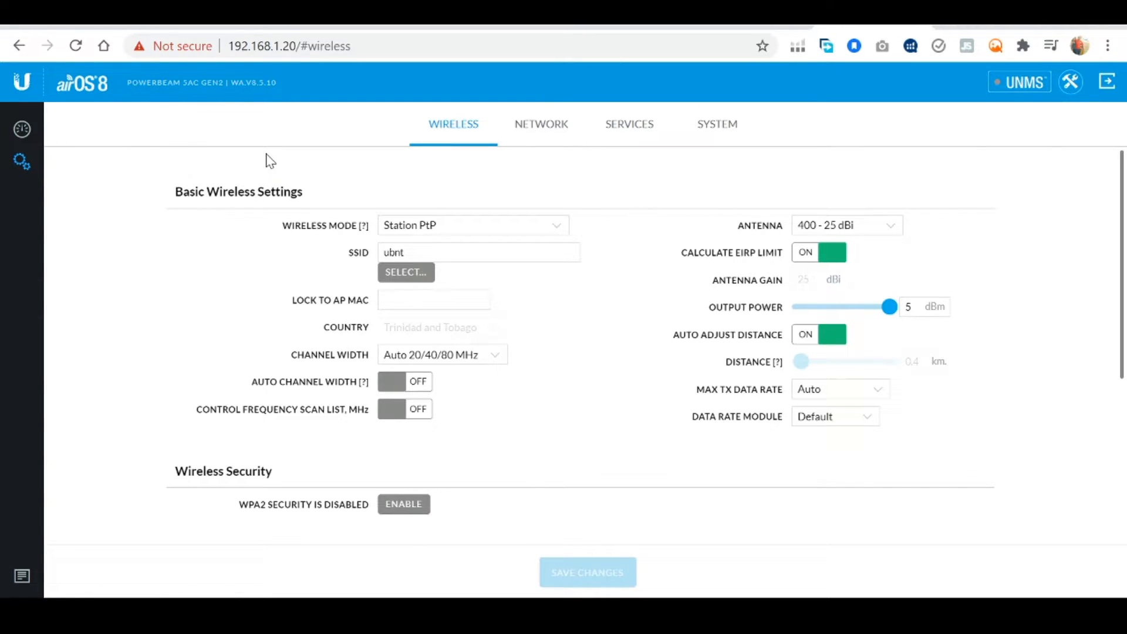
{"action": "mouse_move", "coordinate": [341, 194]}
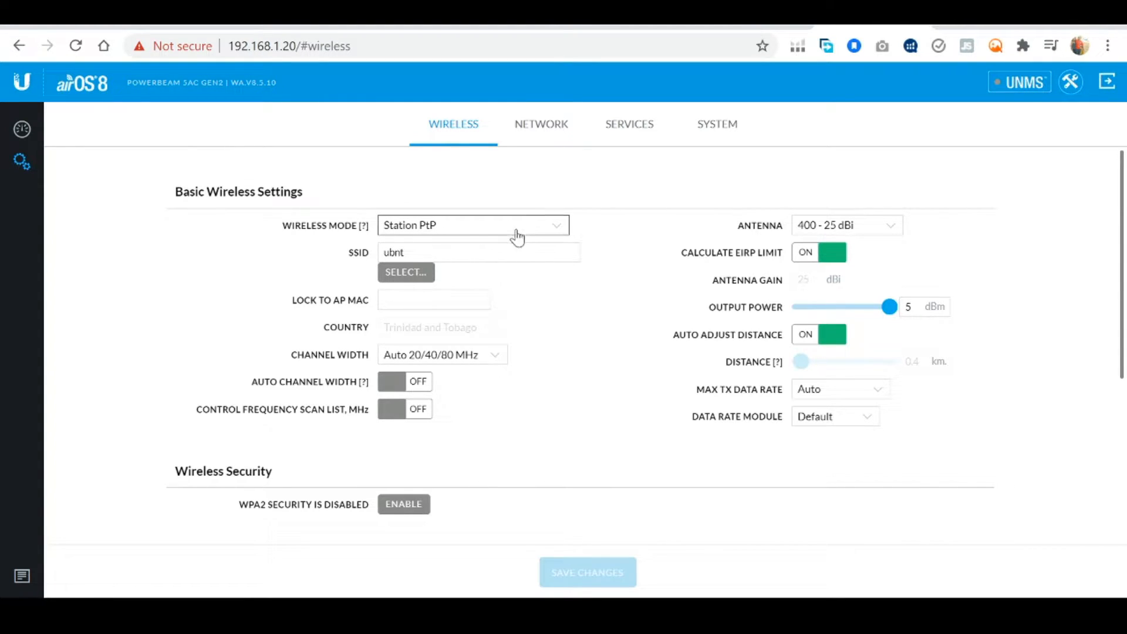
{"action": "left_click", "coordinate": [473, 225]}
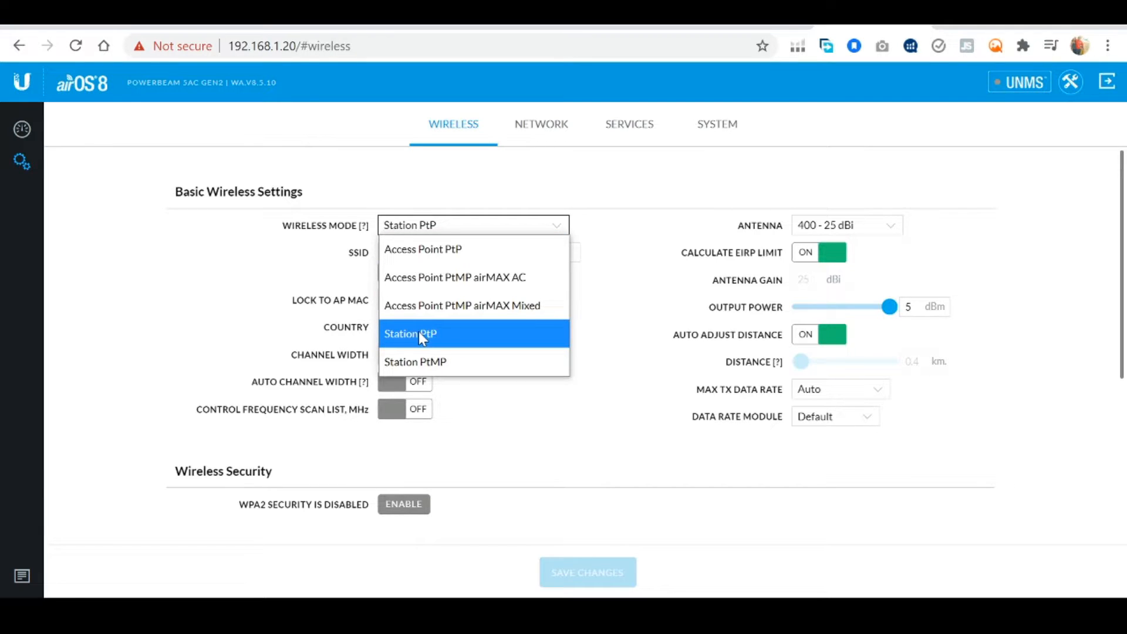
{"action": "left_click", "coordinate": [410, 333]}
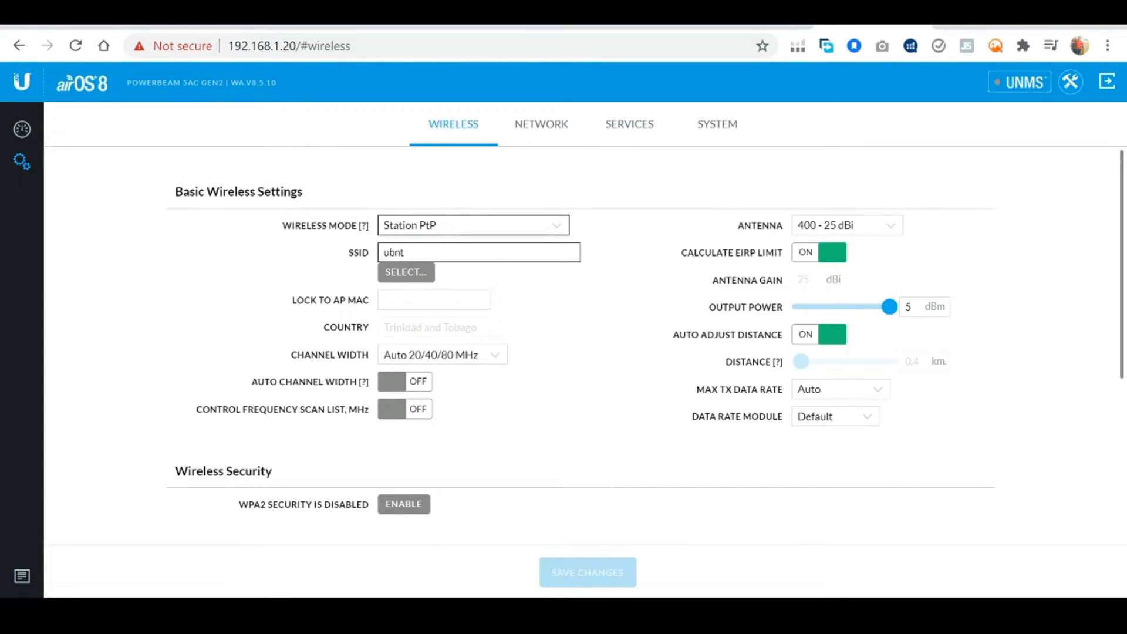
{"action": "type", "text": "long"}
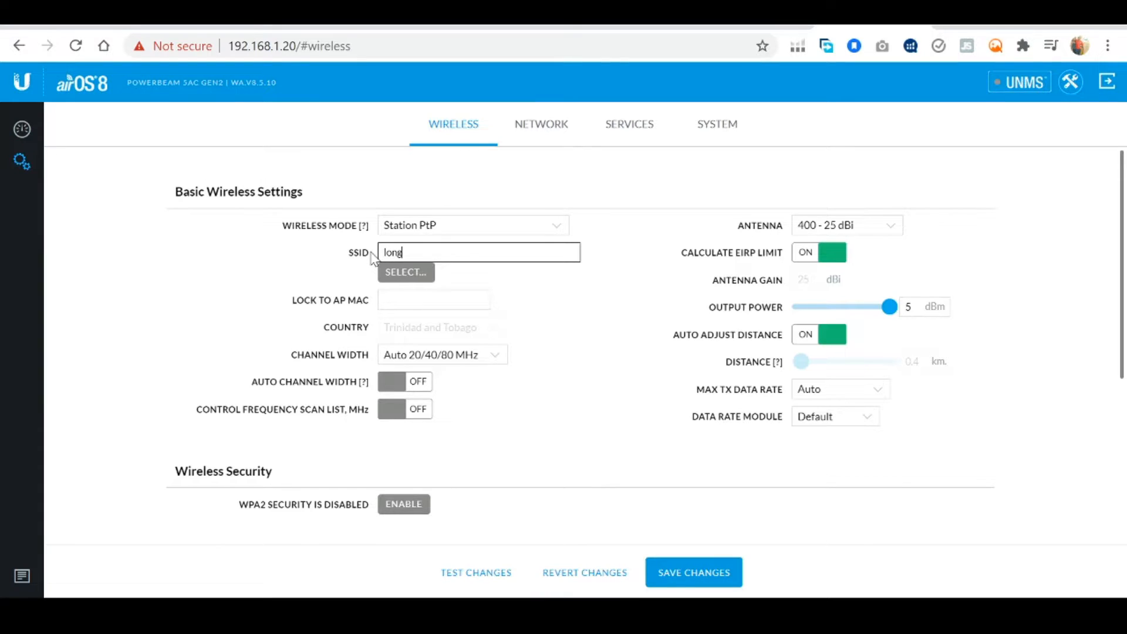
{"action": "type", "text": "range"}
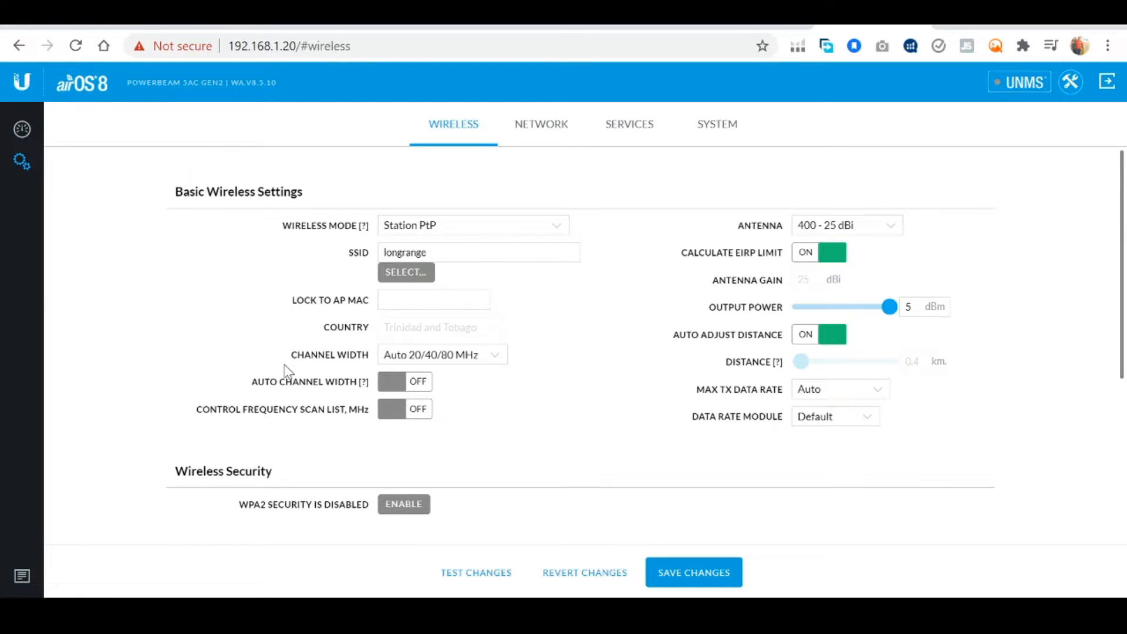
{"action": "mouse_move", "coordinate": [583, 433]}
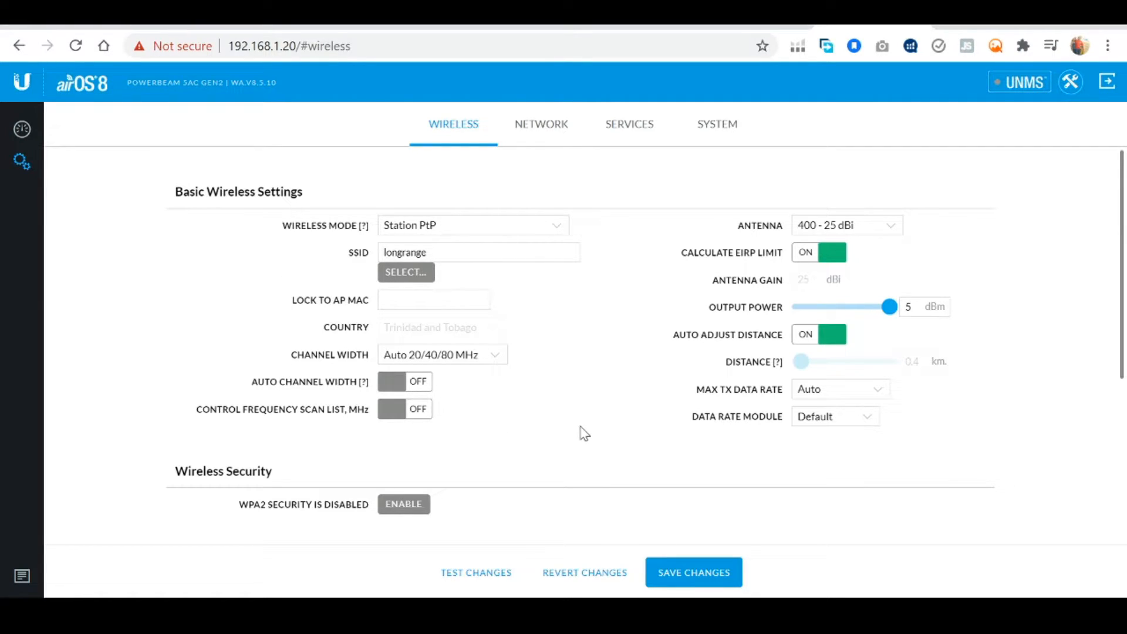
Enable WPA2 security, save and apply the station's wireless settings
{"action": "left_click", "coordinate": [403, 504]}
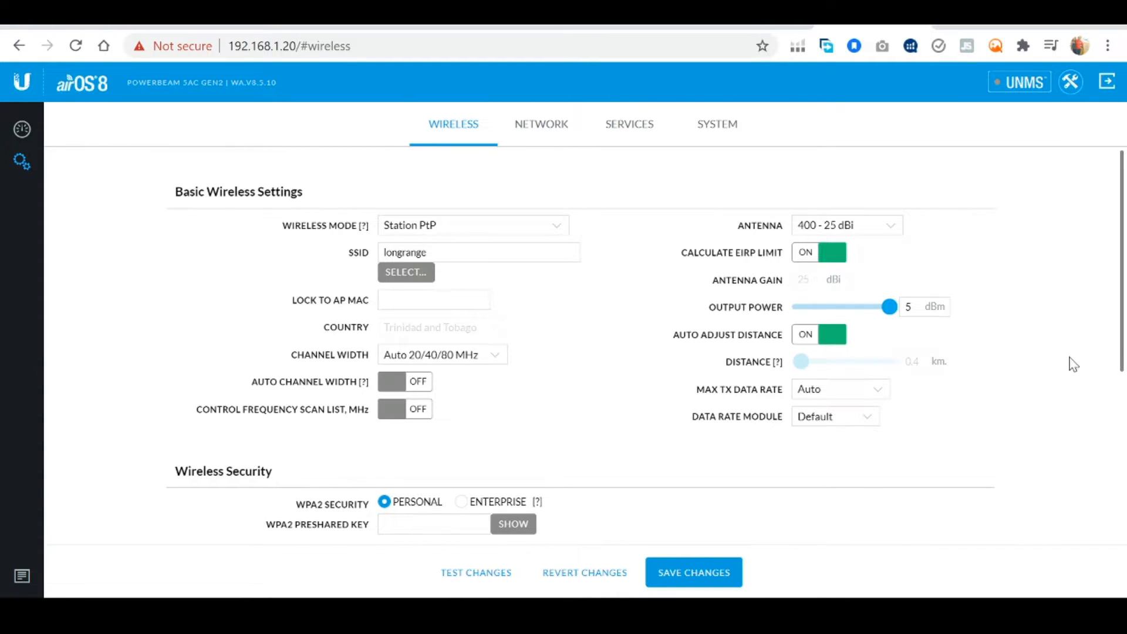
{"action": "scroll", "scroll_direction": "down", "scroll_amount": 3}
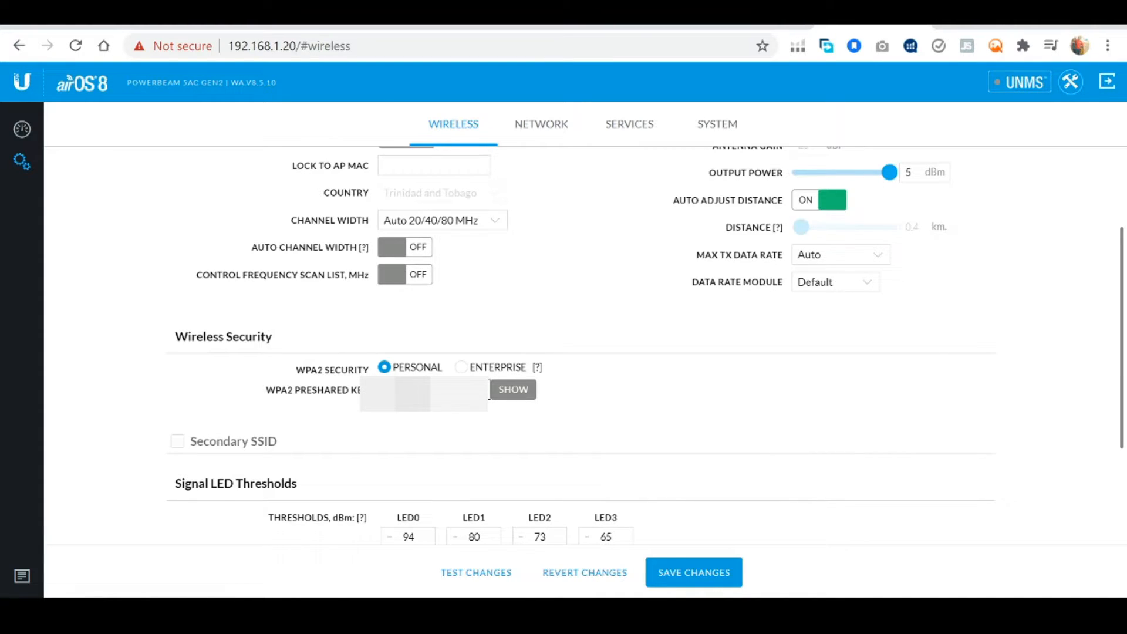
{"action": "left_click", "coordinate": [693, 572]}
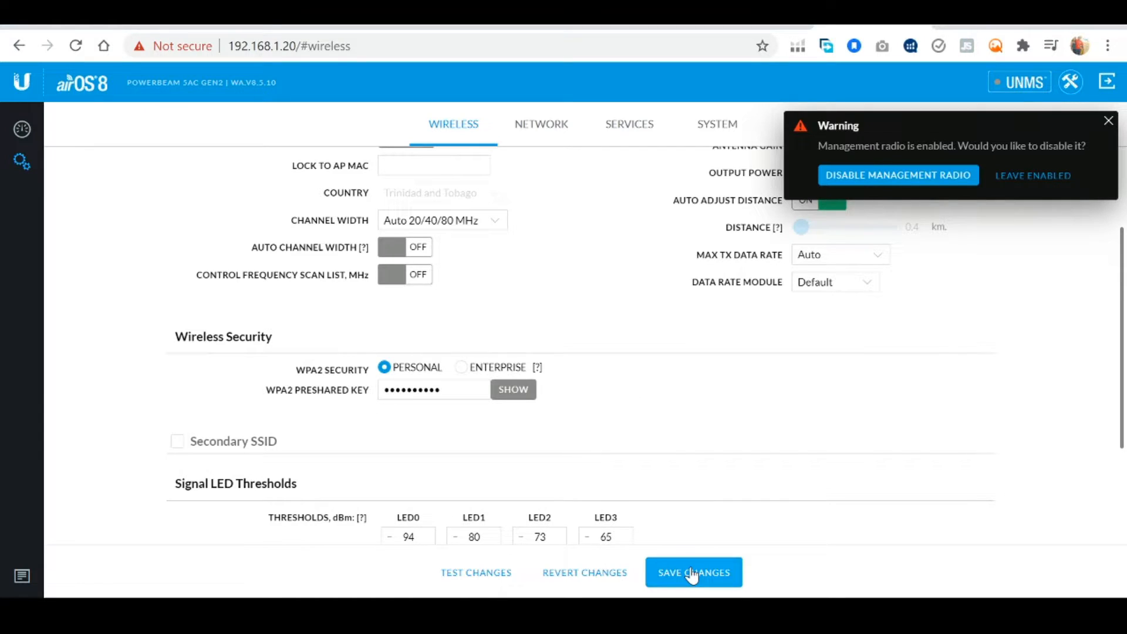
{"action": "left_click", "coordinate": [693, 572]}
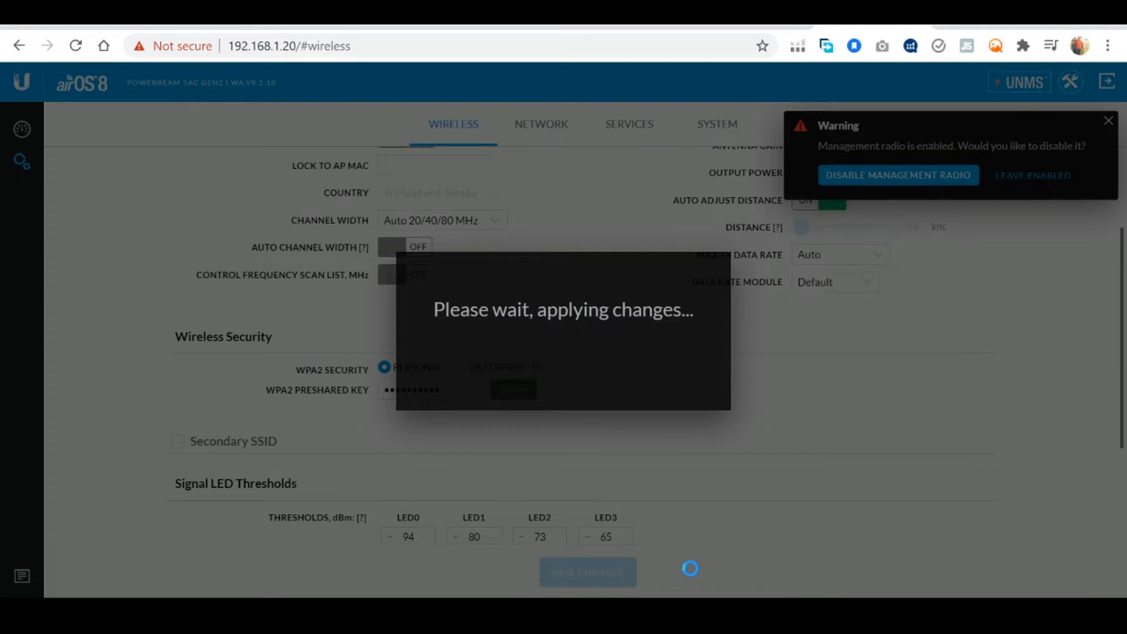
{"action": "left_click", "coordinate": [540, 123]}
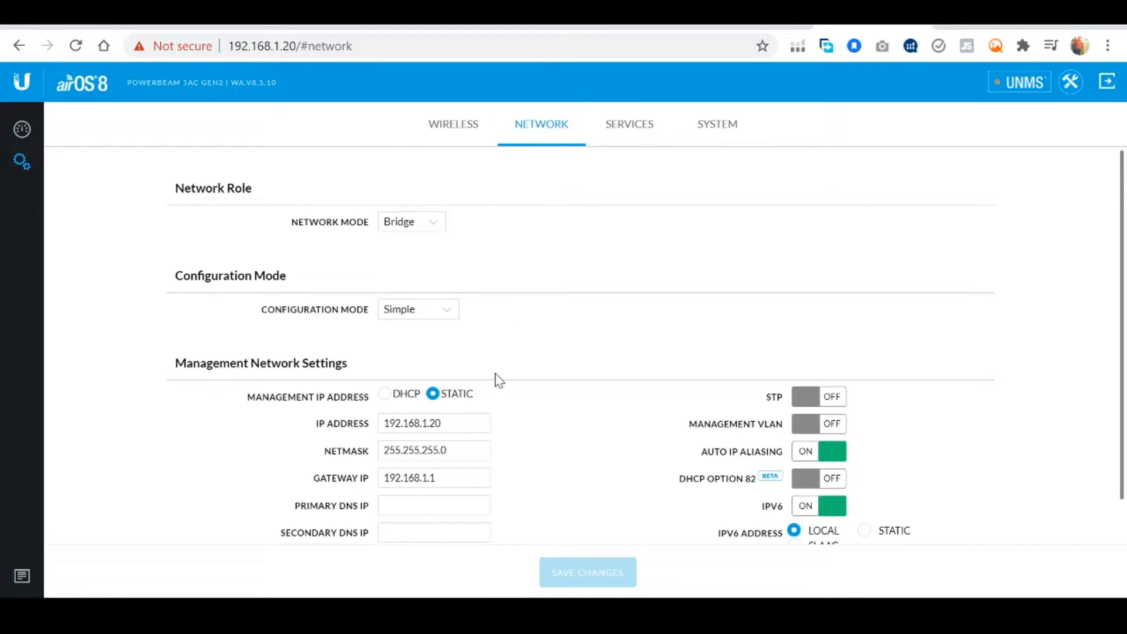
Set the station's management IP to 10.4.0.20, netmask 255.255.252.0, gateway 10.4.0.1 and save
{"action": "left_click", "coordinate": [433, 423]}
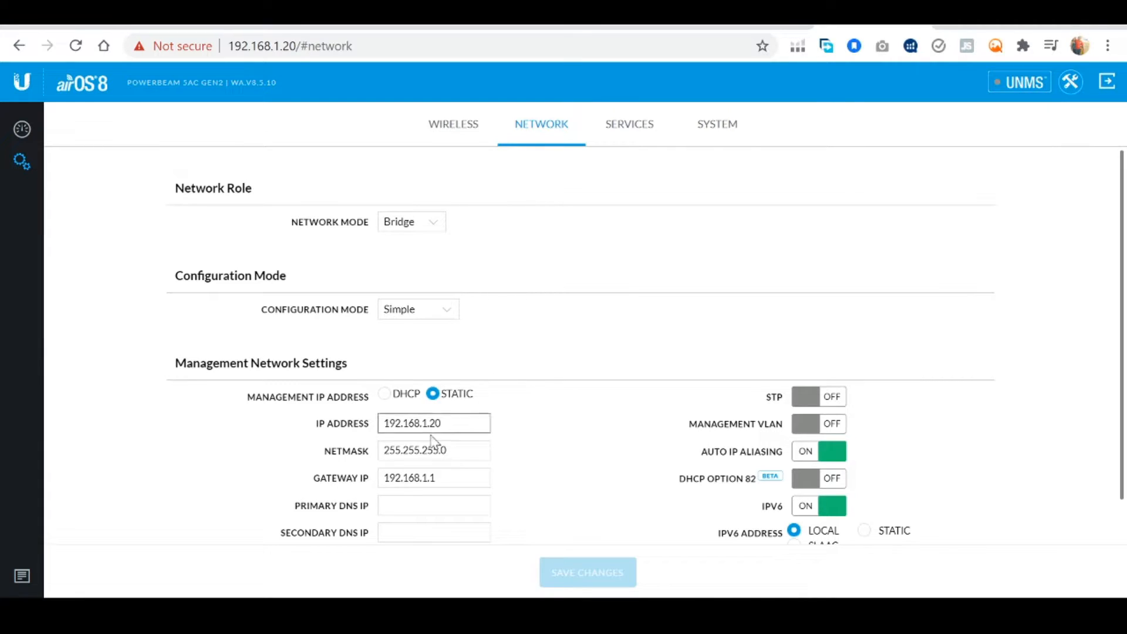
{"action": "left_click", "coordinate": [433, 422]}
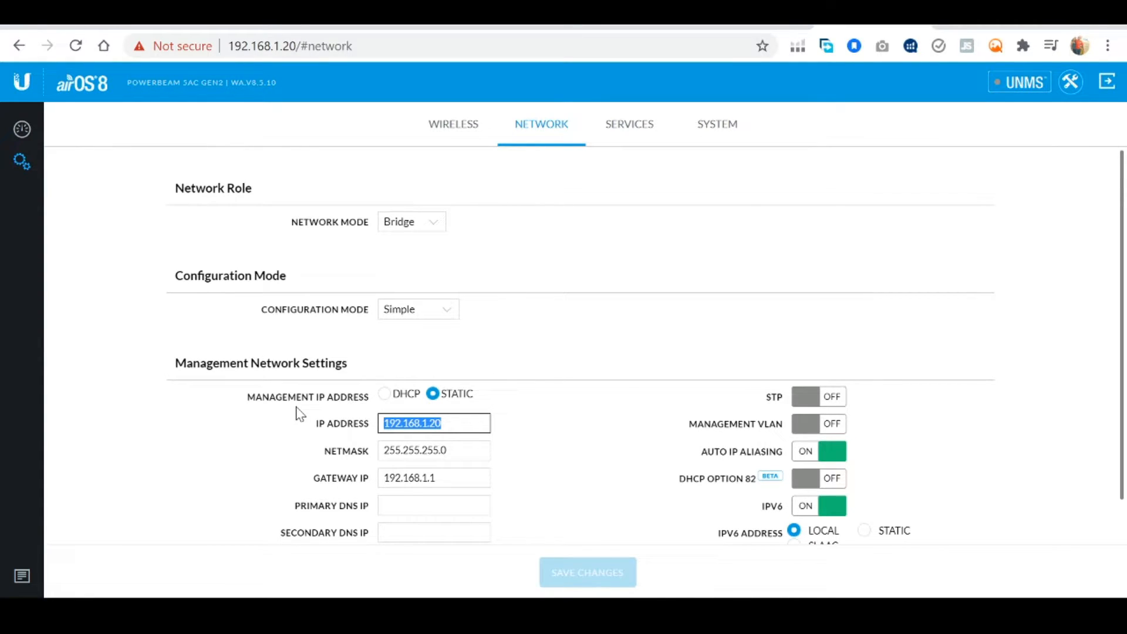
{"action": "type", "text": "10."}
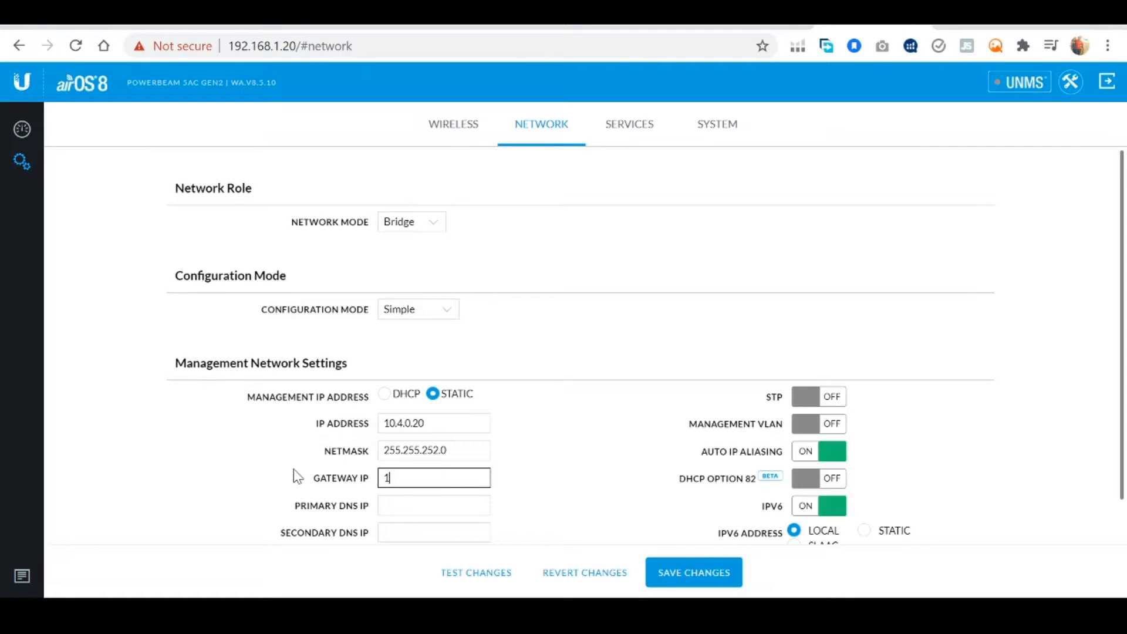
{"action": "type", "text": "0.4.0."}
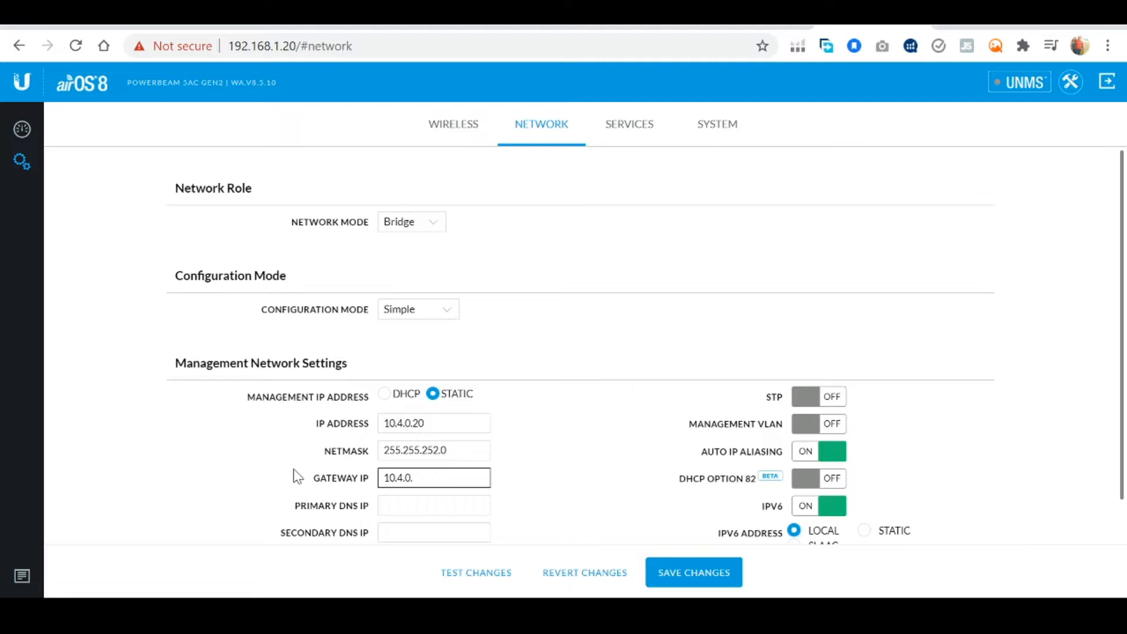
{"action": "type", "text": "1"}
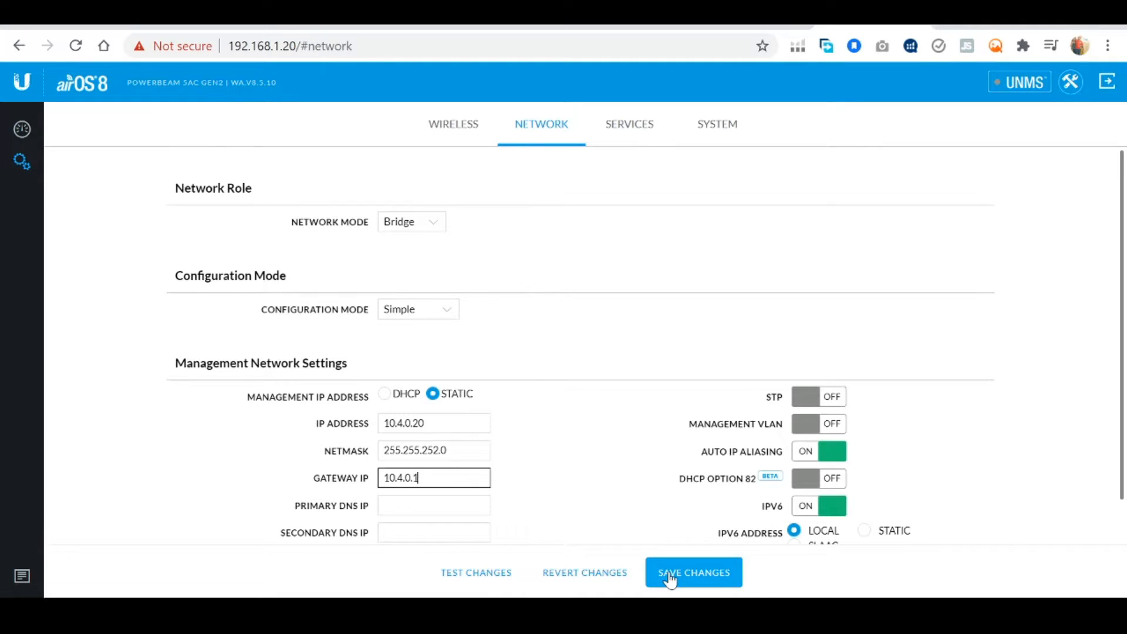
{"action": "left_click", "coordinate": [693, 572]}
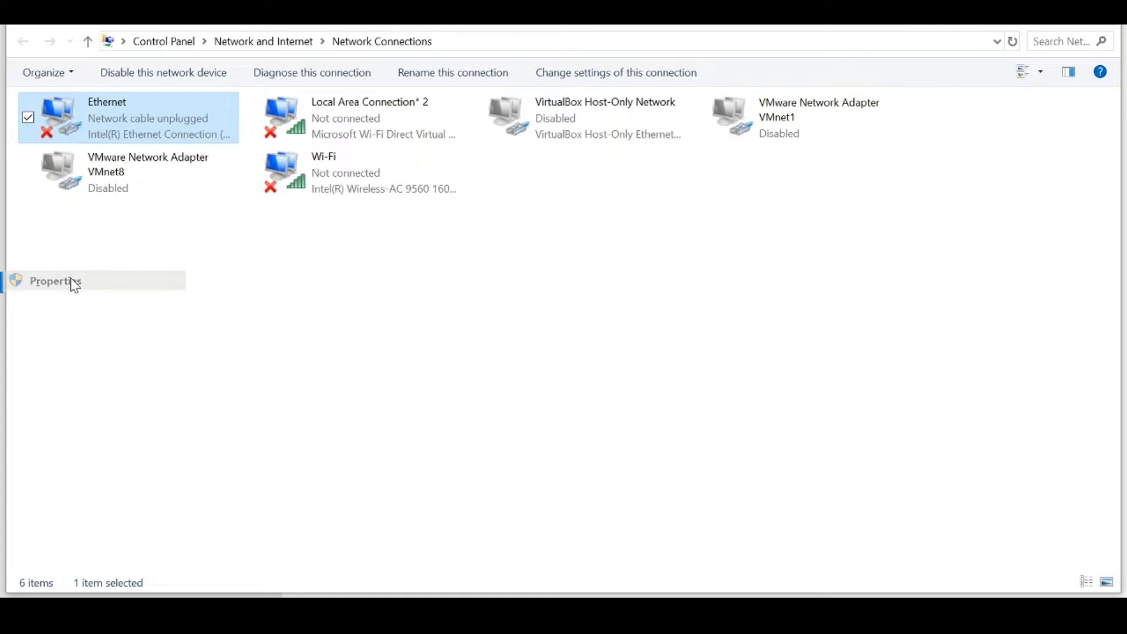
Switch the Ethernet adapter to obtain IP address and DNS servers automatically
{"action": "left_click", "coordinate": [54, 281]}
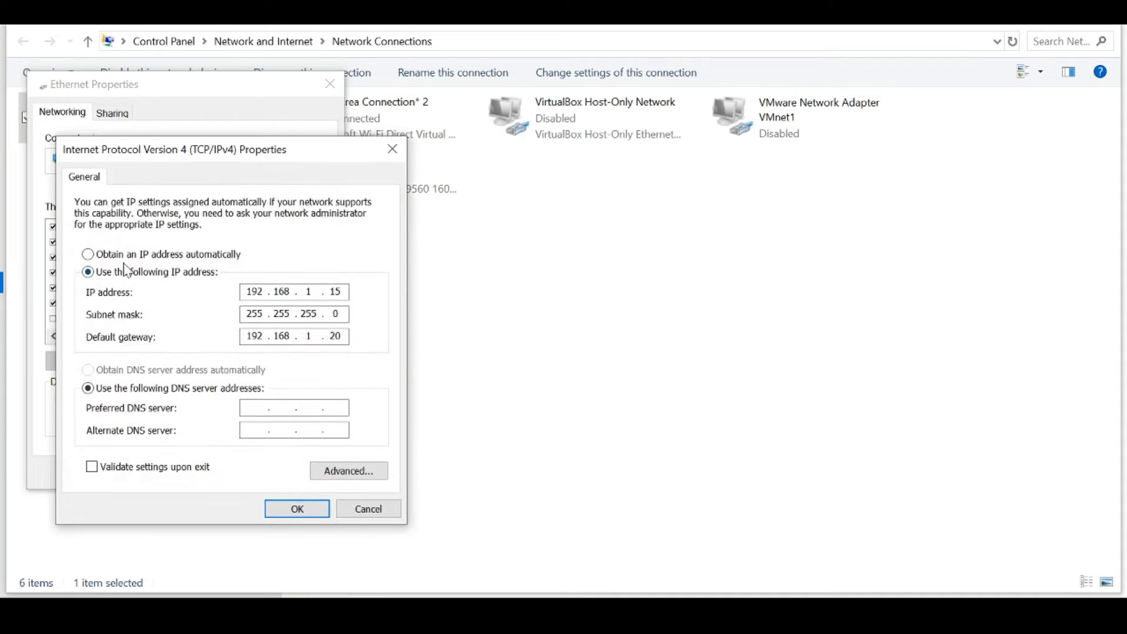
{"action": "left_click", "coordinate": [87, 254]}
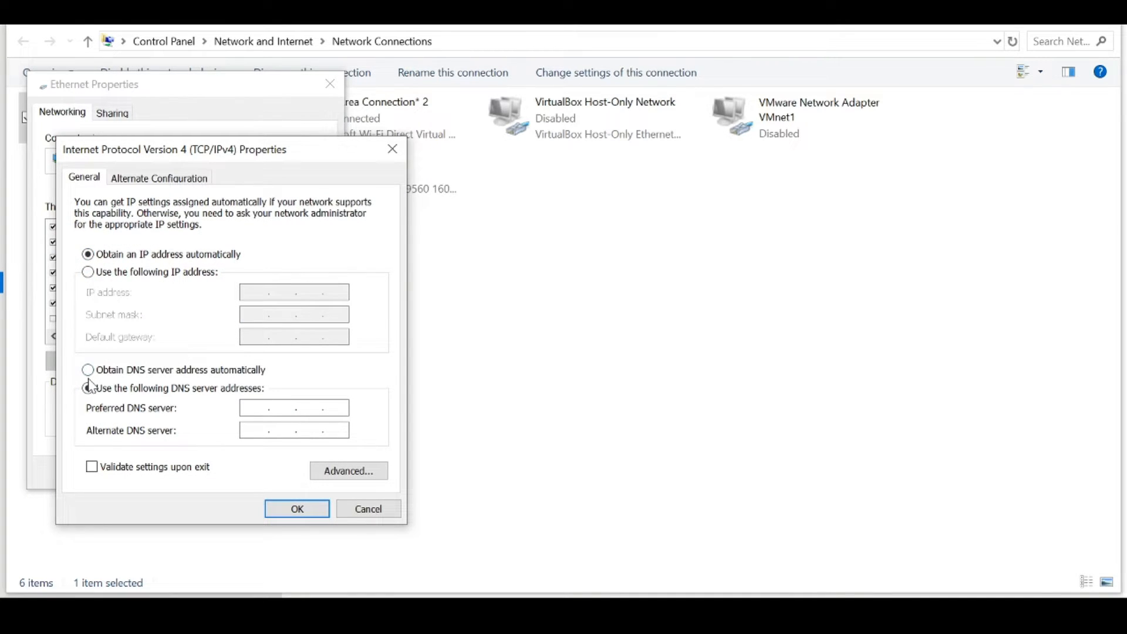
{"action": "left_click", "coordinate": [87, 370]}
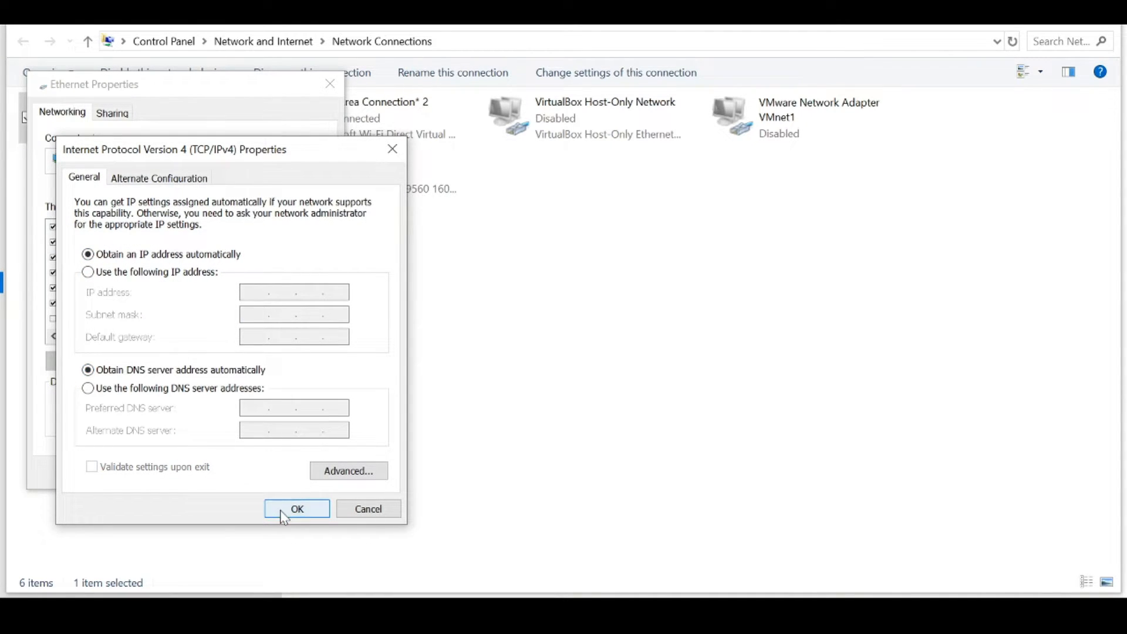
{"action": "left_click", "coordinate": [296, 508]}
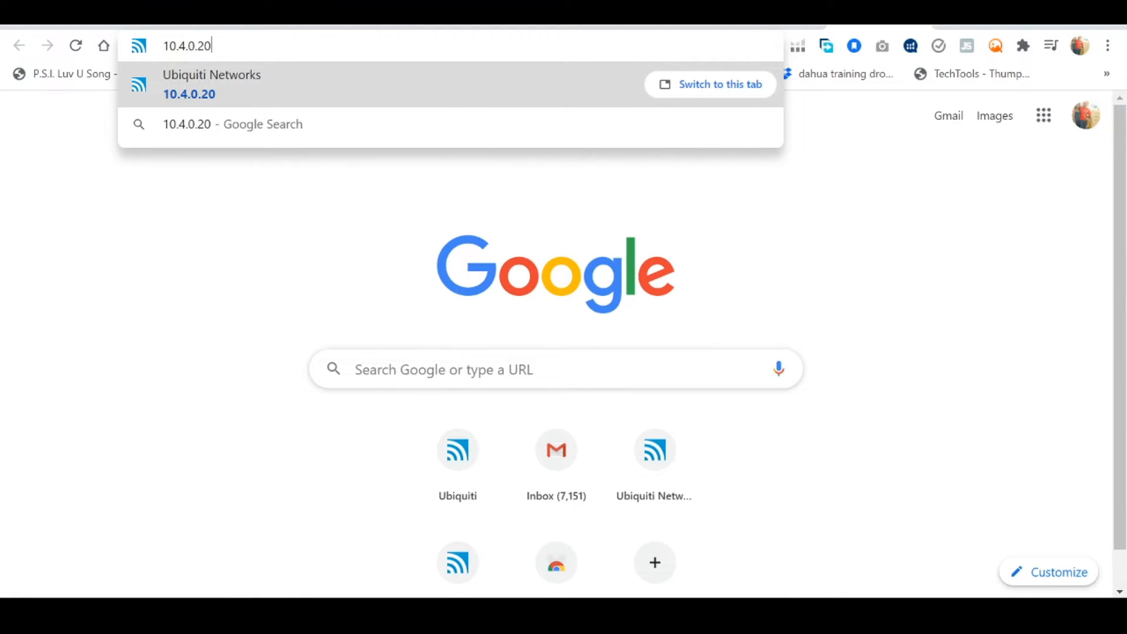
Load the PowerBeam at 10.4.0.20 past the certificate warning and fill the saved username
{"action": "key", "text": "Enter"}
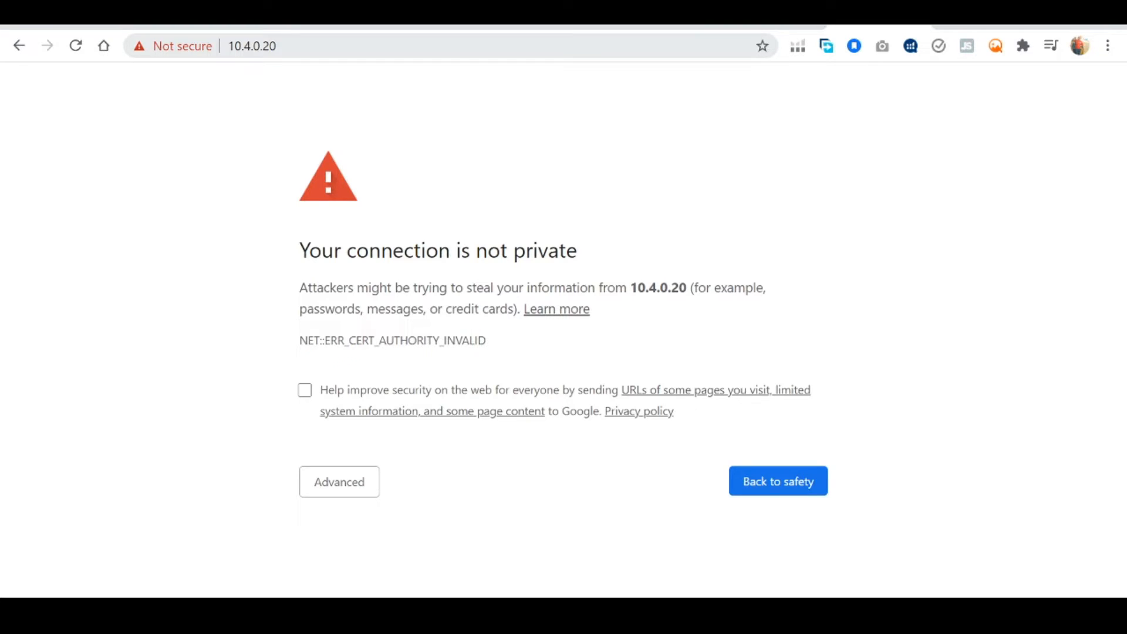
{"action": "left_click", "coordinate": [338, 482]}
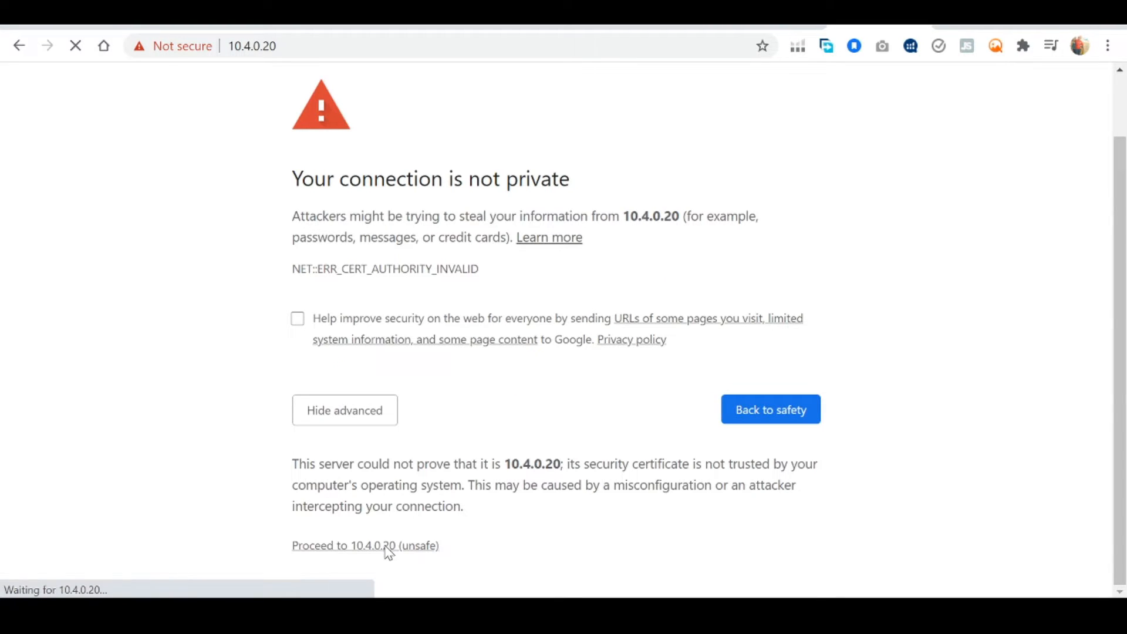
{"action": "left_click", "coordinate": [366, 544]}
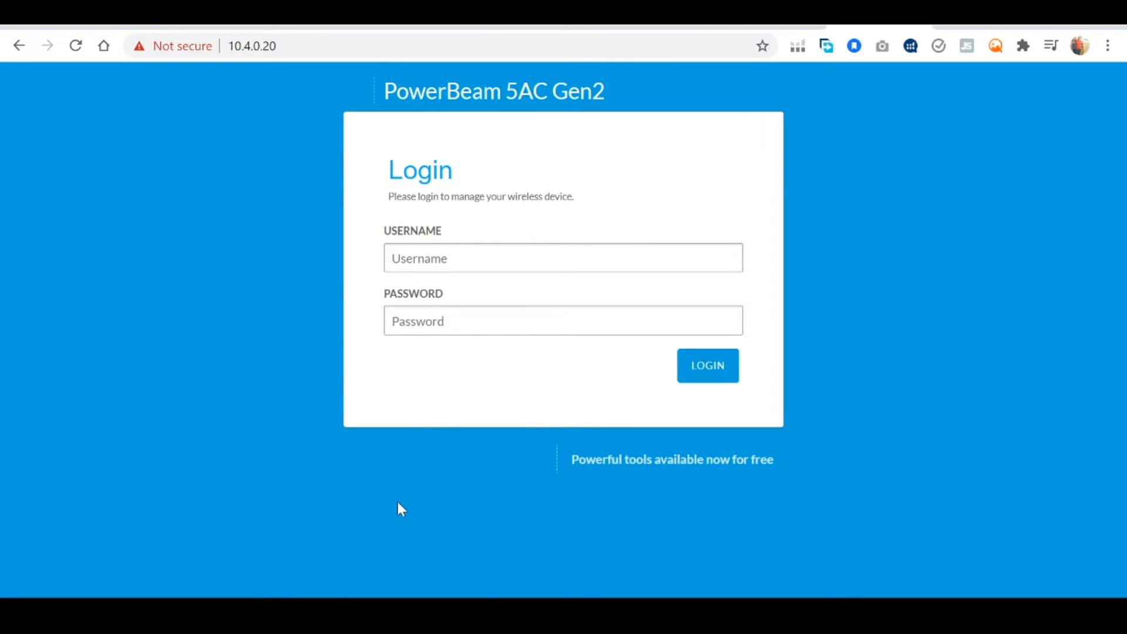
{"action": "left_click", "coordinate": [562, 257]}
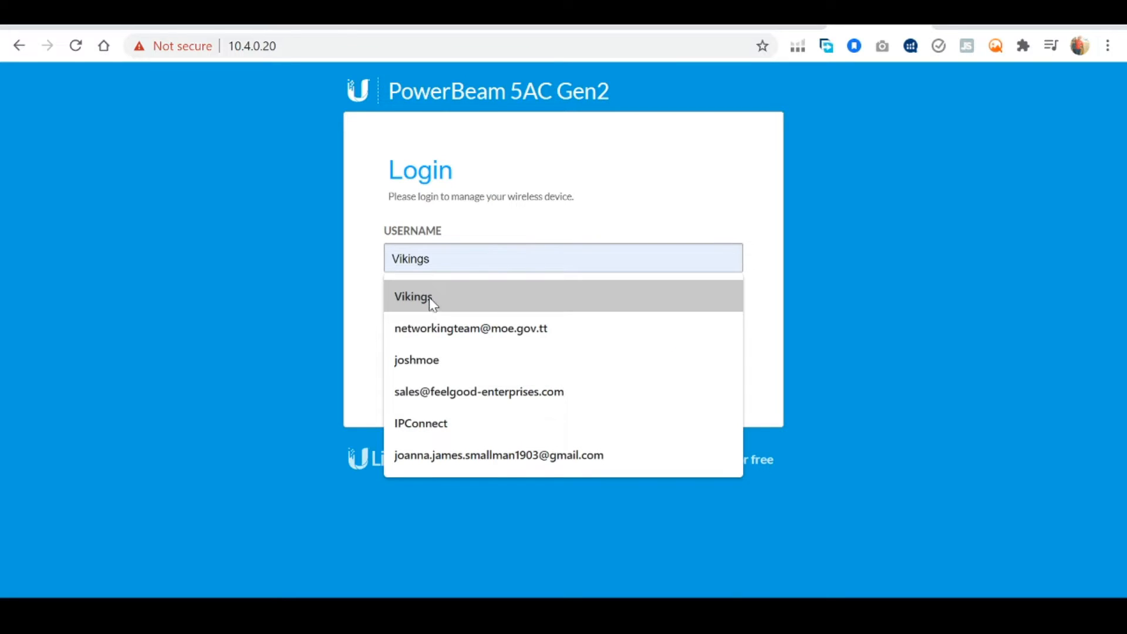
{"action": "left_click", "coordinate": [412, 296]}
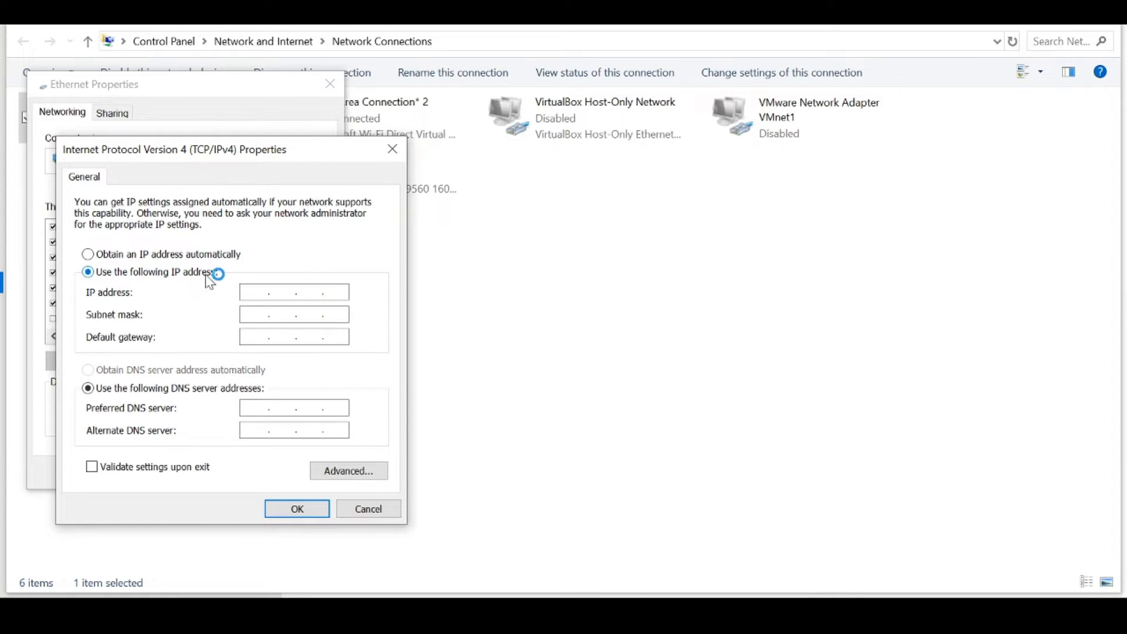
Enter static IP 192.168.1.15, mask 255.255.255.0, gateway 192.168.1.20 and confirm
{"action": "type", "text": "192.168.1."}
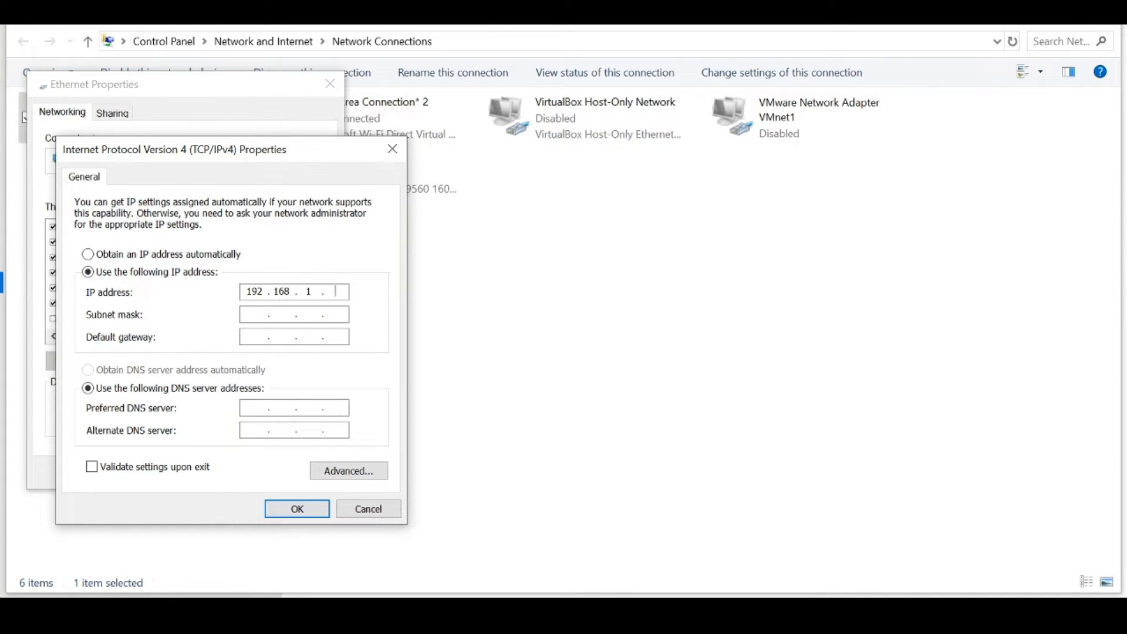
{"action": "type", "text": "193"}
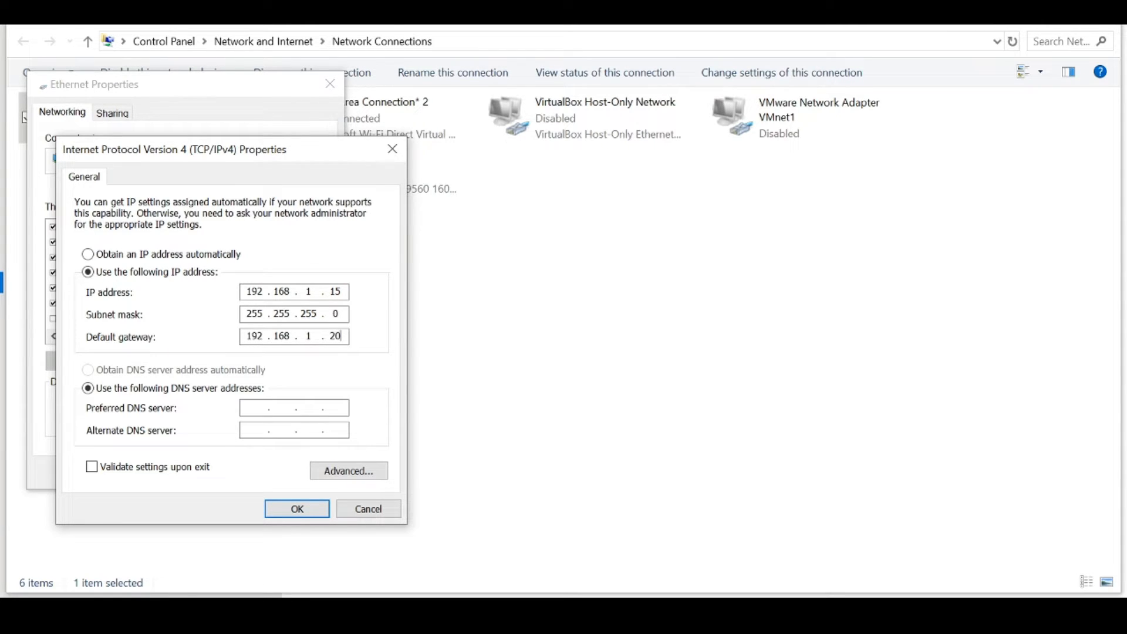
{"action": "left_click", "coordinate": [296, 509]}
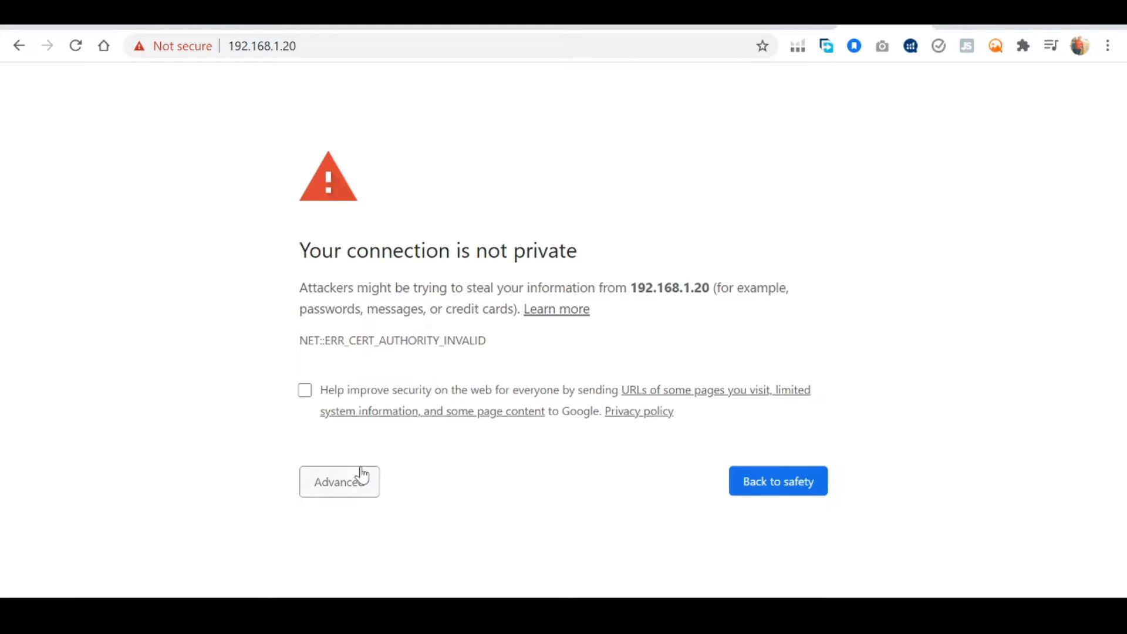
Reach the setup page at 192.168.1.20, set country Trinidad and Tobago and continue
{"action": "left_click", "coordinate": [338, 481]}
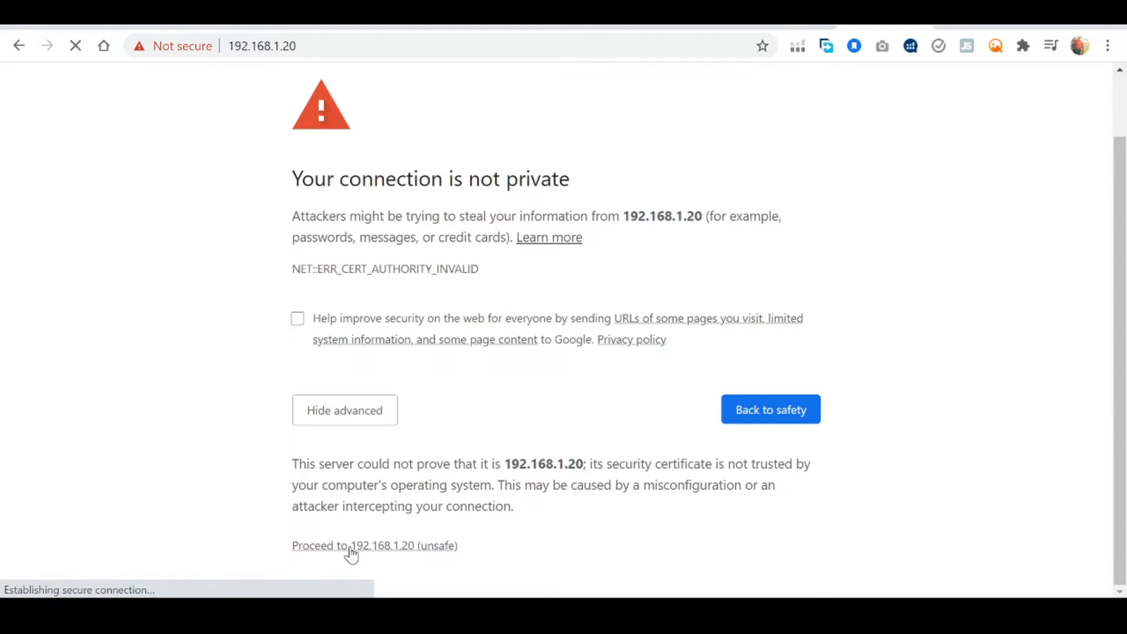
{"action": "left_click", "coordinate": [374, 546]}
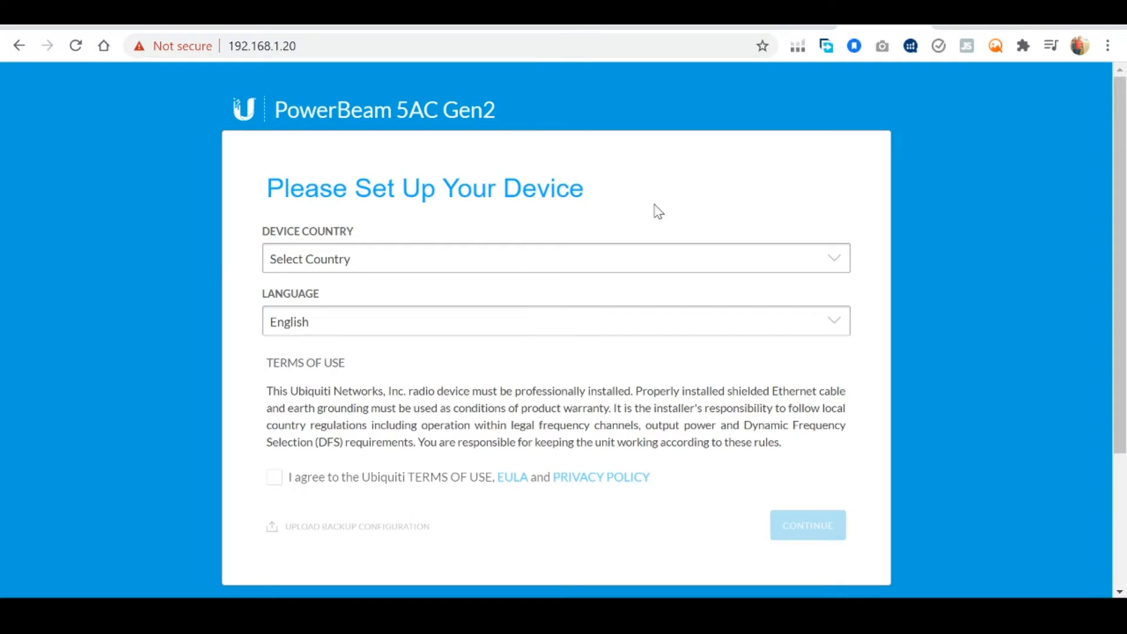
{"action": "left_click", "coordinate": [556, 258]}
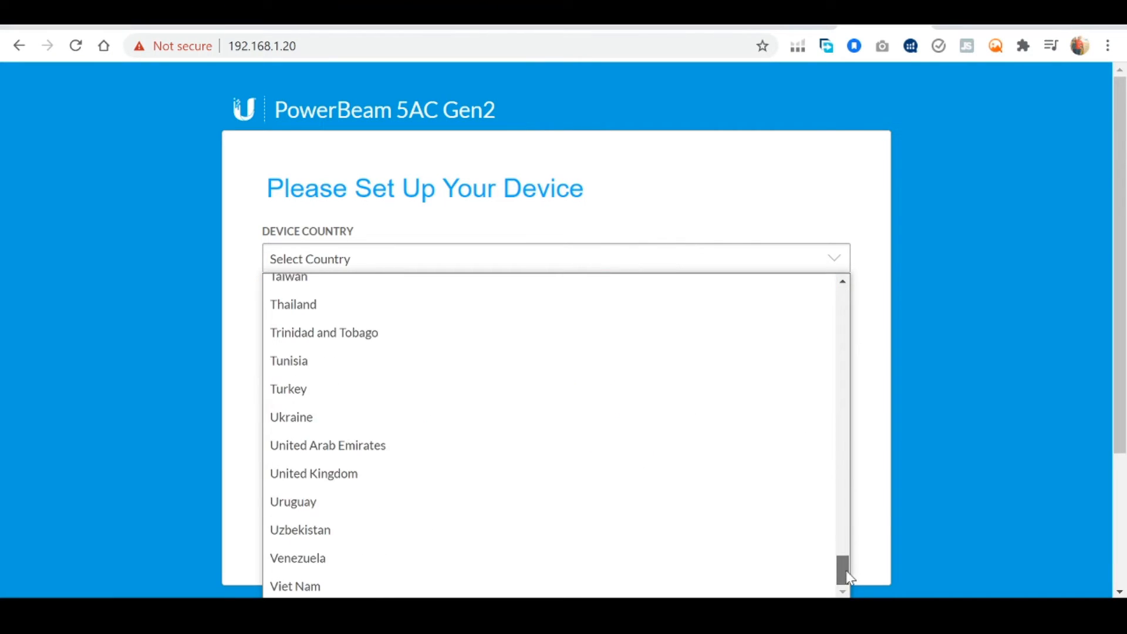
{"action": "left_click", "coordinate": [324, 332]}
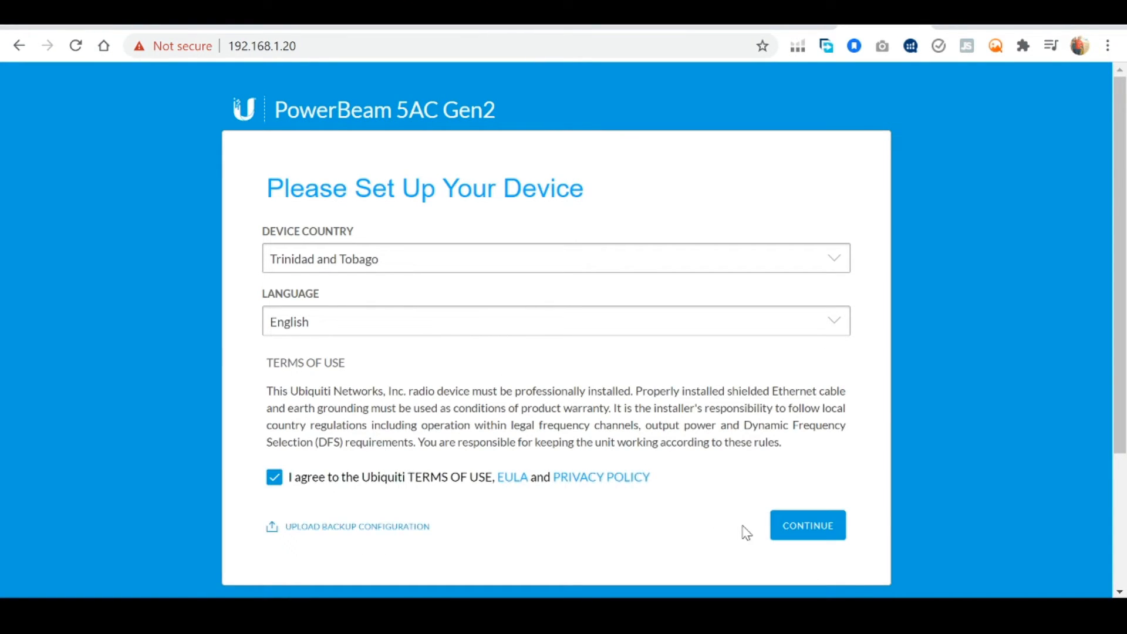
{"action": "left_click", "coordinate": [807, 525]}
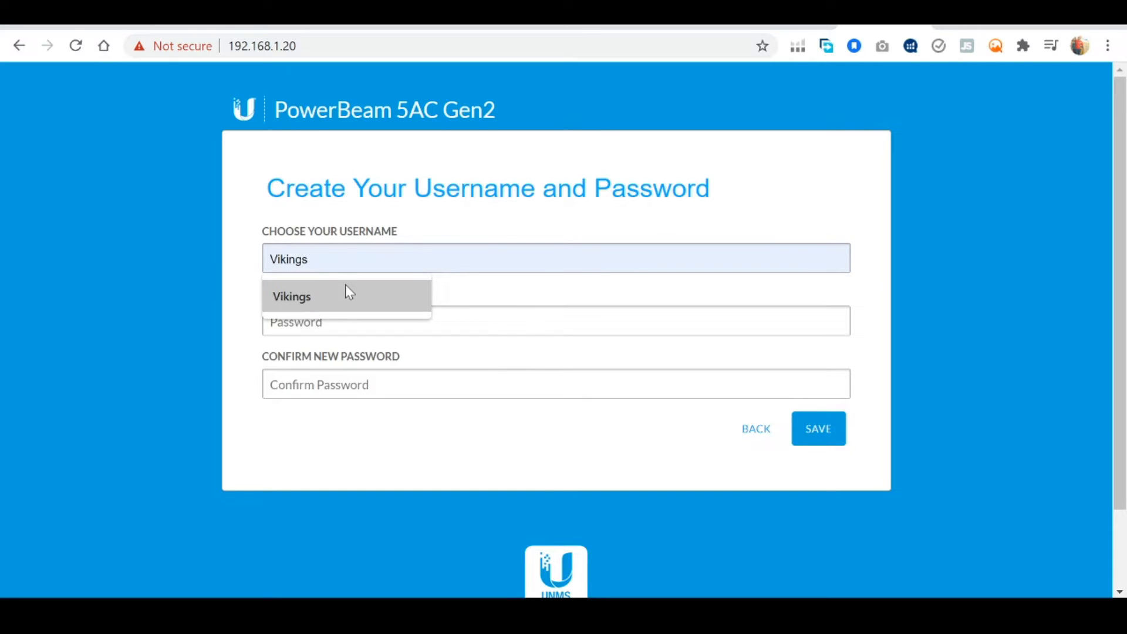
Save a new login using the suggested username and password
{"action": "left_click", "coordinate": [293, 296]}
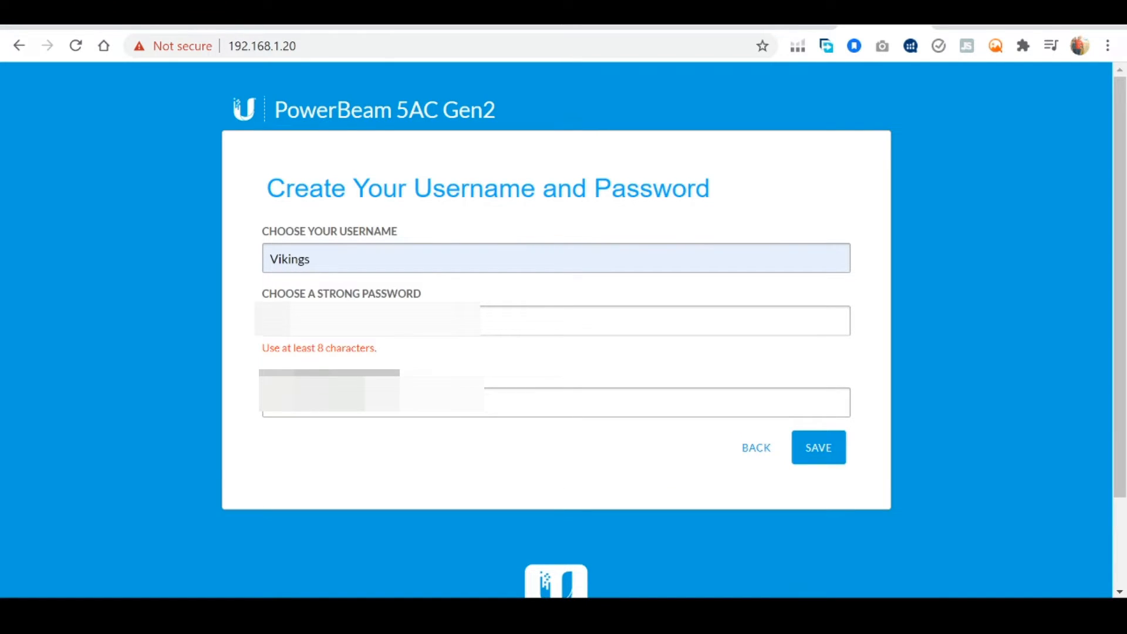
{"action": "left_click", "coordinate": [818, 448]}
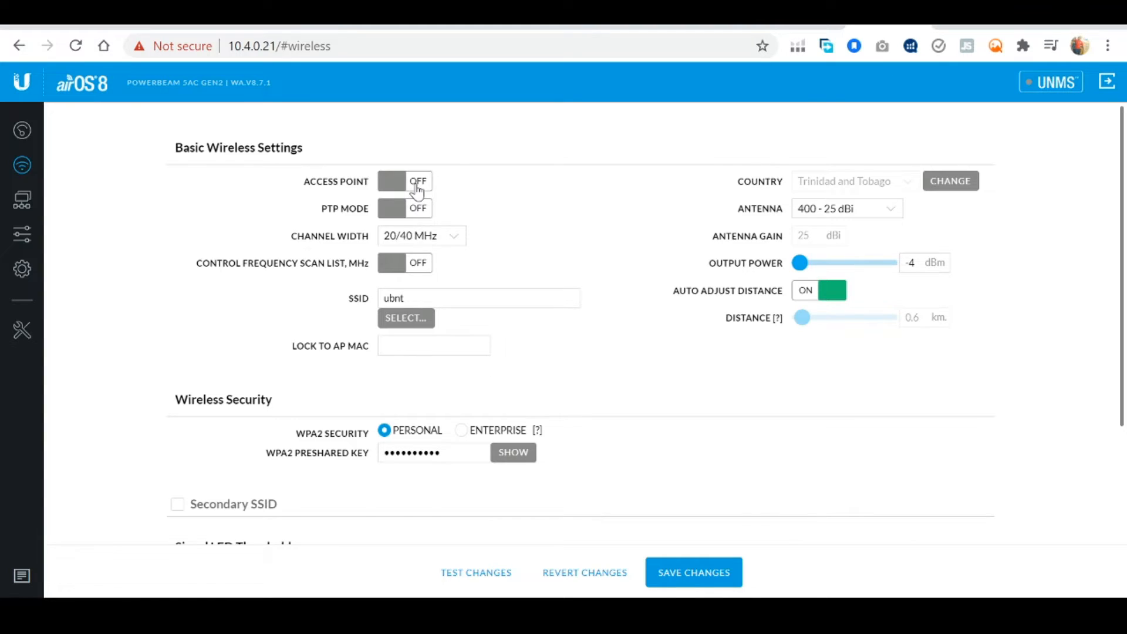
Turn on PTP mode for the access point, set SSID longrange and save the wireless changes
{"action": "left_click", "coordinate": [405, 181]}
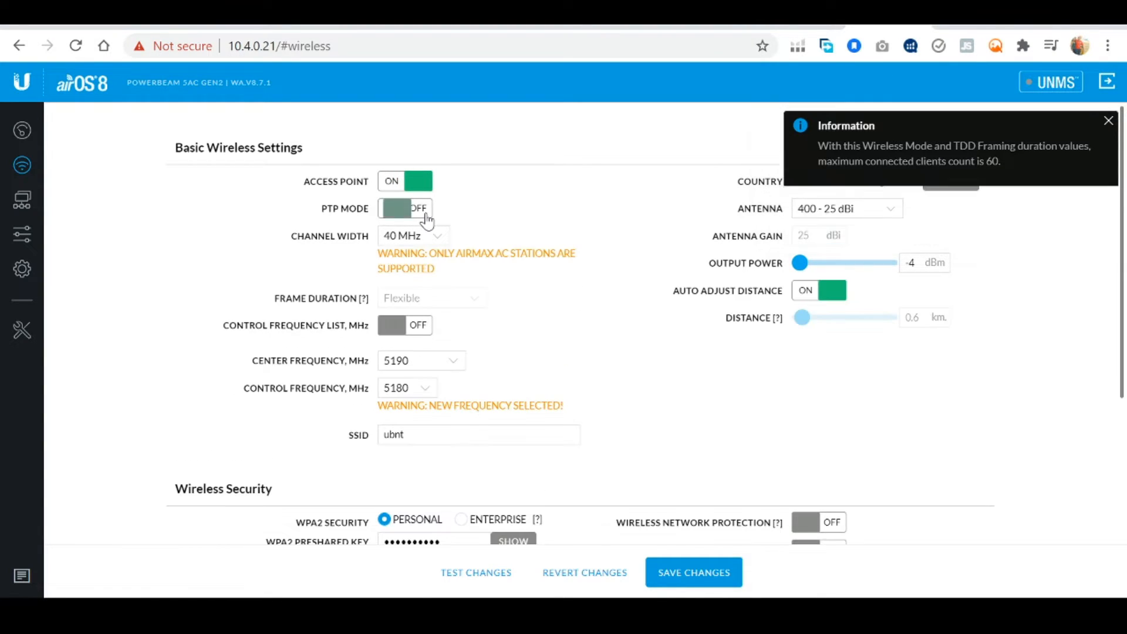
{"action": "left_click", "coordinate": [420, 208]}
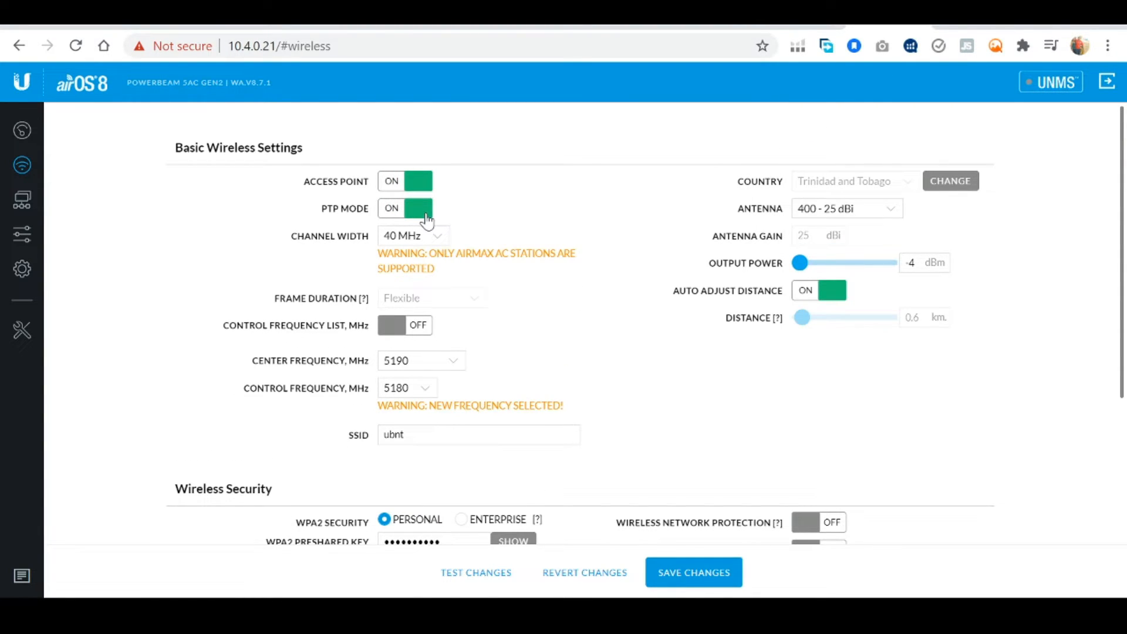
{"action": "mouse_move", "coordinate": [588, 355]}
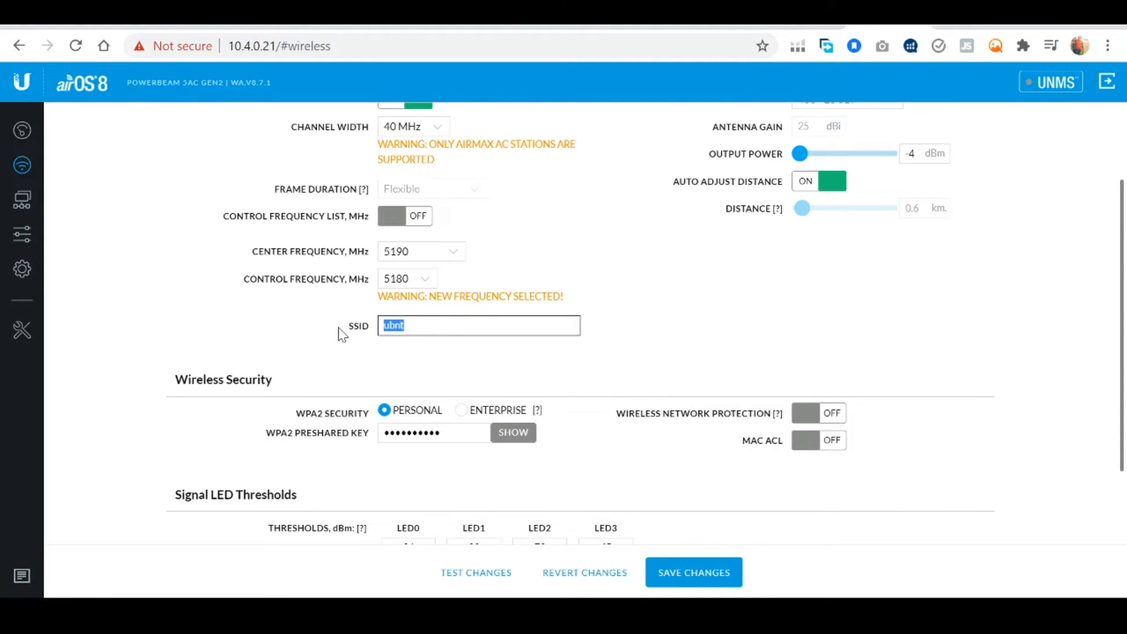
{"action": "type", "text": "long"}
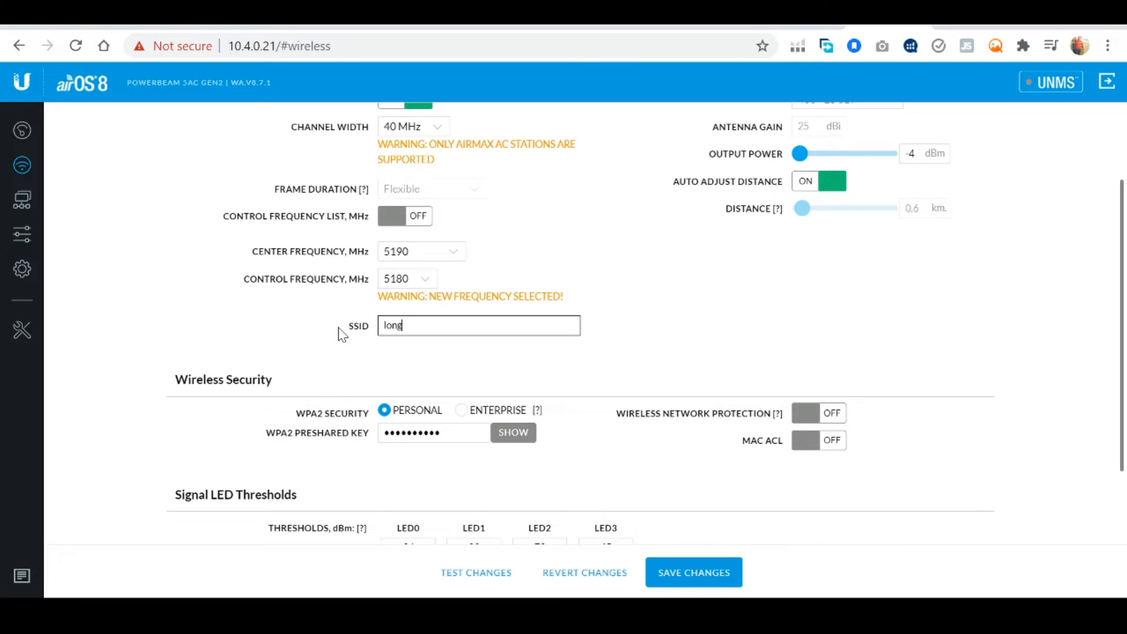
{"action": "type", "text": "range"}
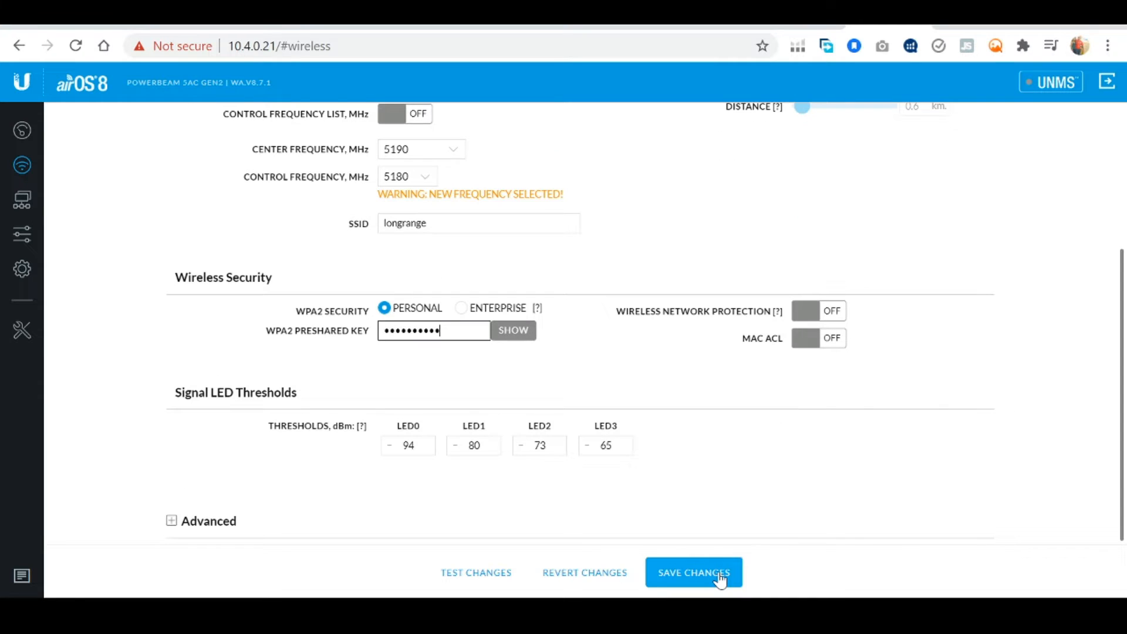
{"action": "left_click", "coordinate": [21, 200]}
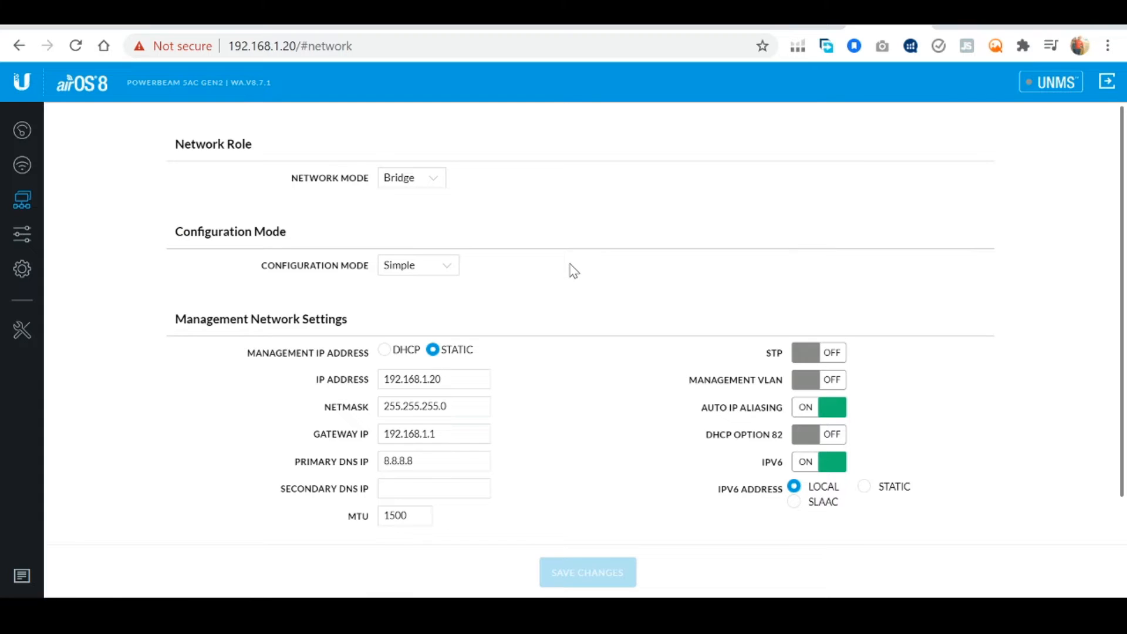
Change the management IP to 10.4.0.21 and gateway to 10.4.0.1, then save the changes
{"action": "left_click", "coordinate": [434, 379]}
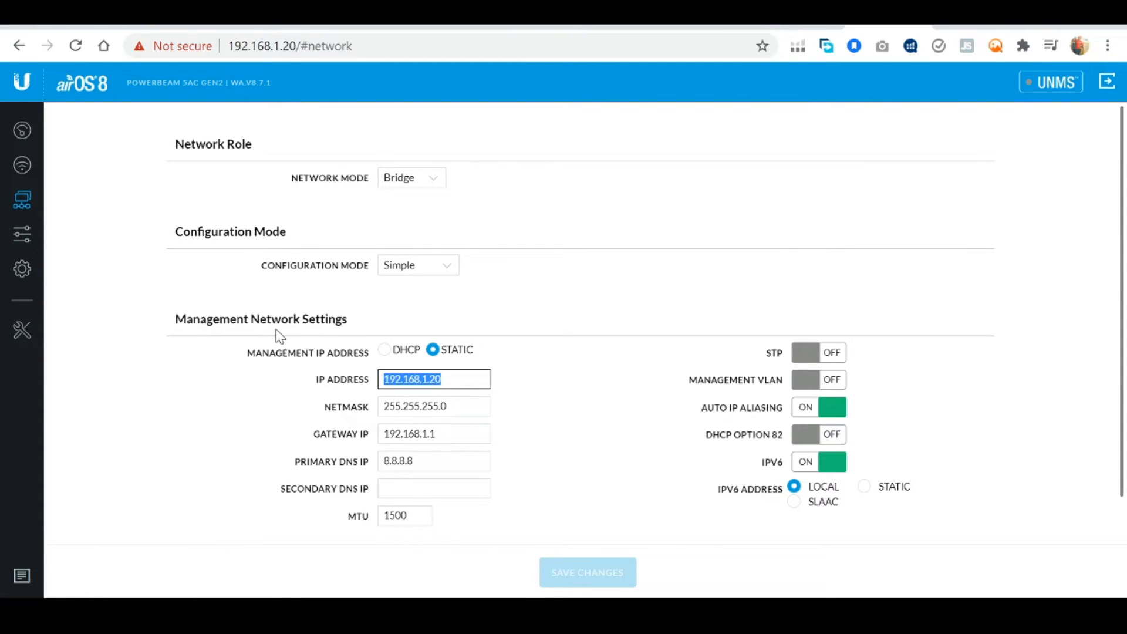
{"action": "type", "text": "10.4.0.21"}
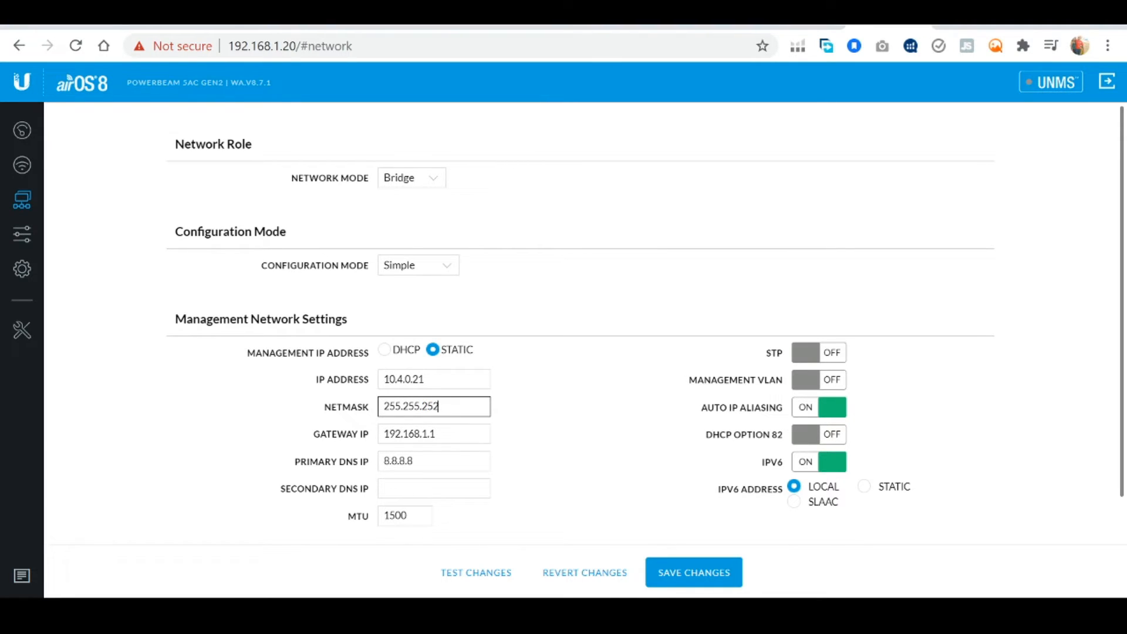
{"action": "left_click", "coordinate": [433, 452]}
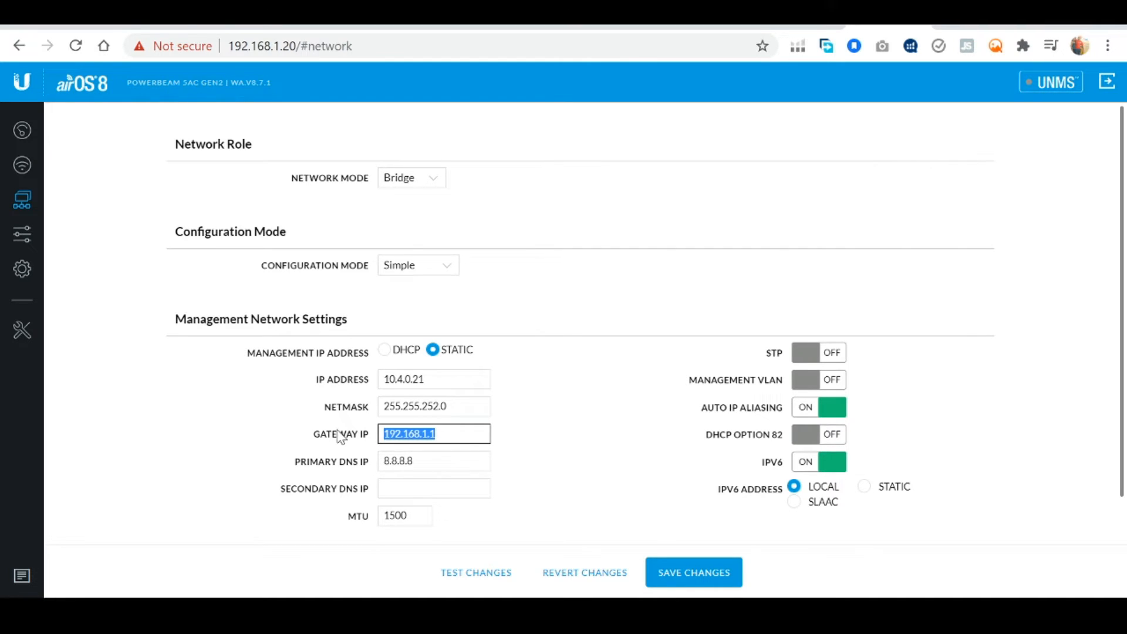
{"action": "type", "text": "10.4.0.1"}
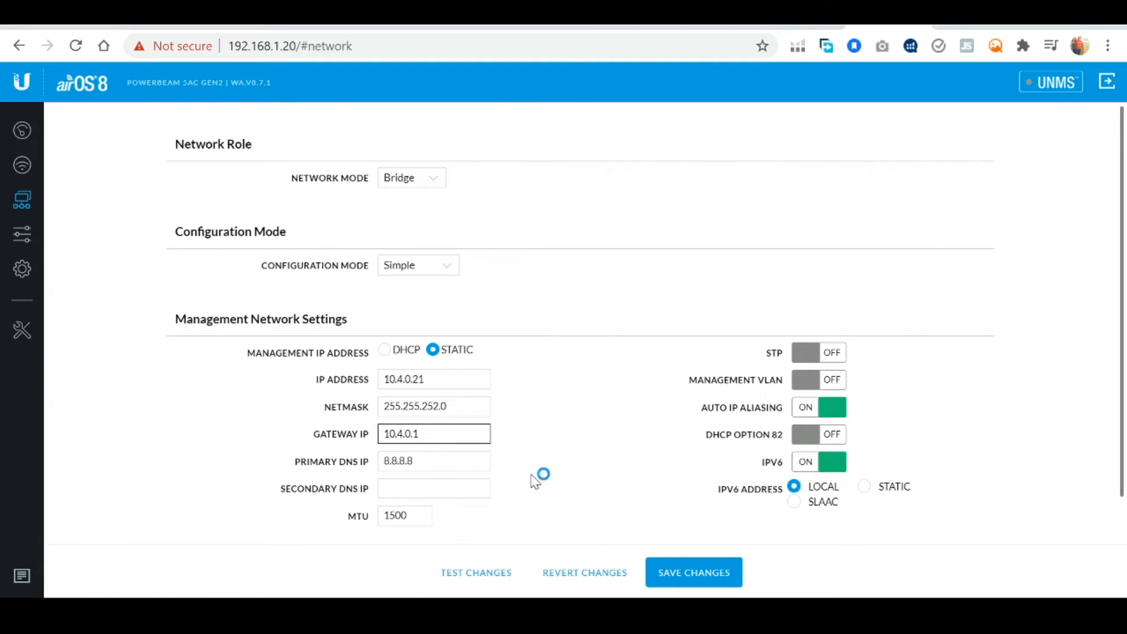
{"action": "left_click", "coordinate": [693, 572]}
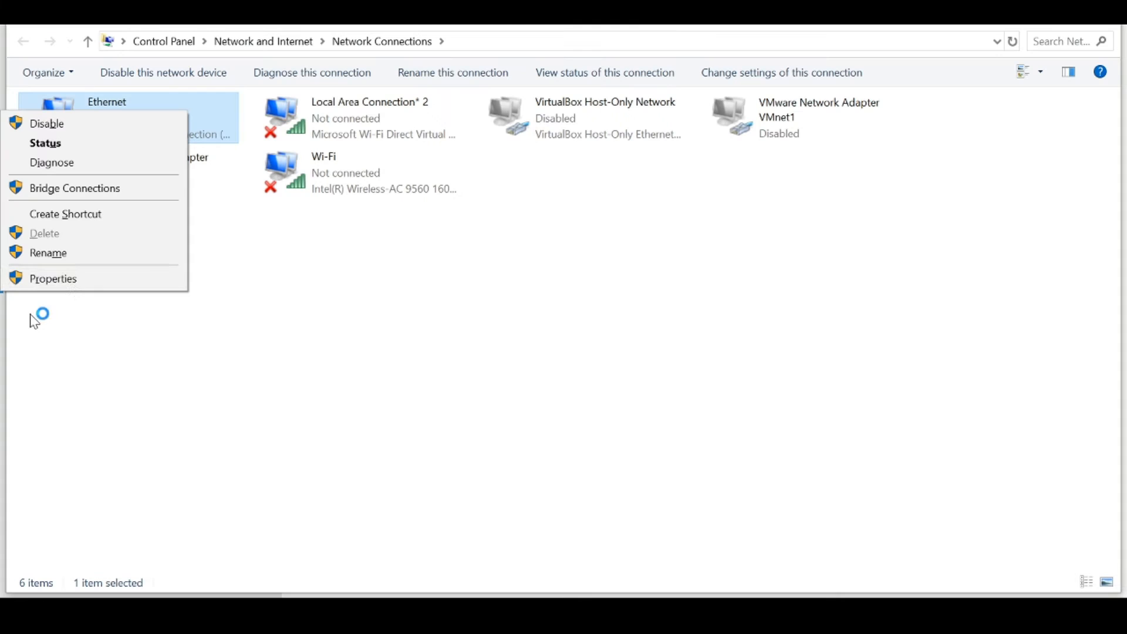
Keep the Ethernet adapter's IPv4 set to obtain IP and DNS automatically and confirm
{"action": "left_click", "coordinate": [53, 279]}
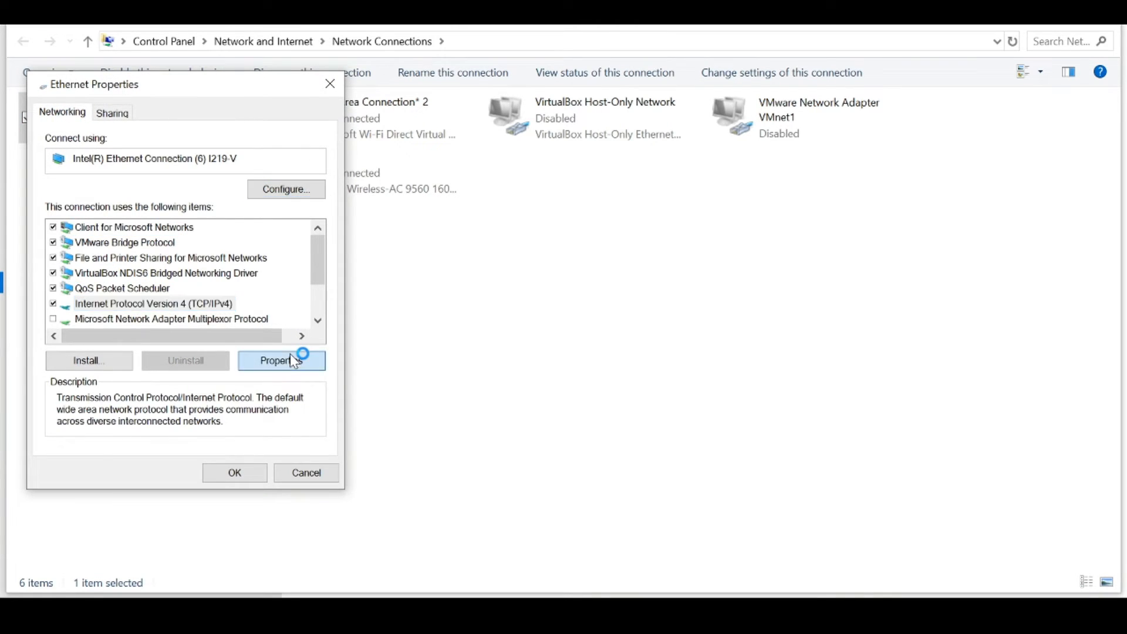
{"action": "left_click", "coordinate": [281, 361]}
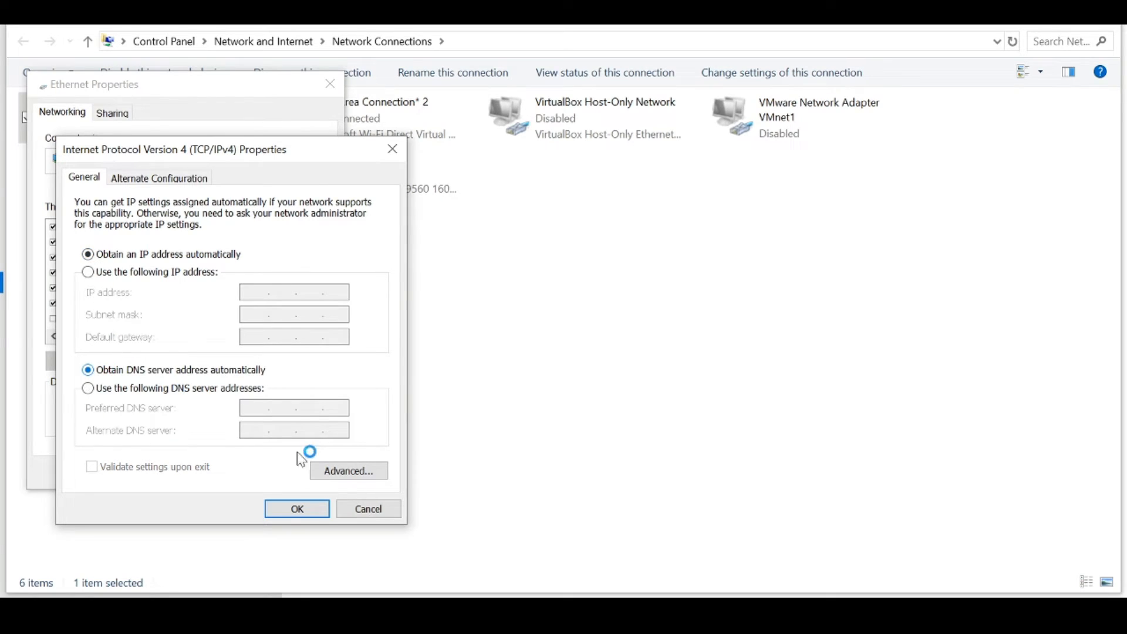
{"action": "left_click", "coordinate": [296, 509]}
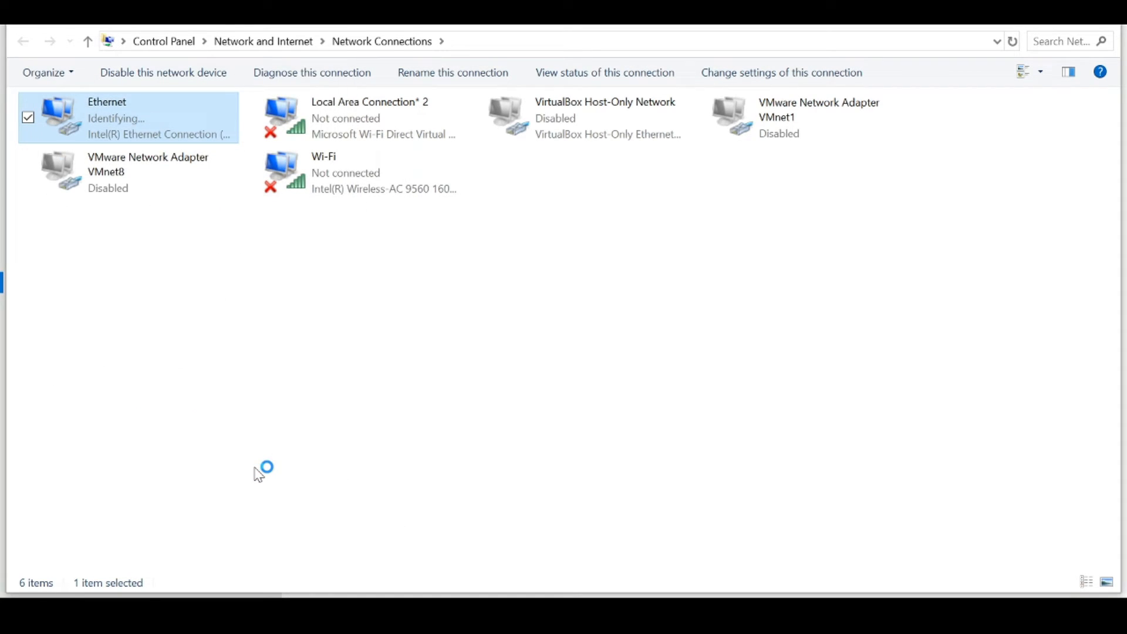
{"action": "mouse_move", "coordinate": [257, 474]}
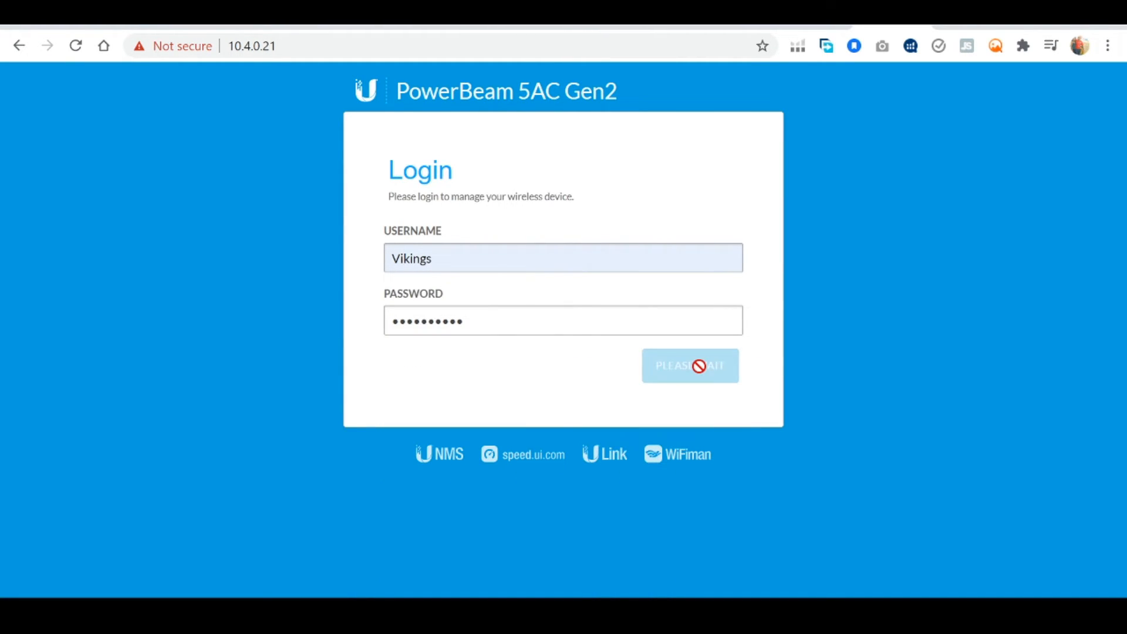
Log in to the PowerBeam 5AC Gen2 at its new address 10.4.0.21
{"action": "left_click", "coordinate": [689, 365]}
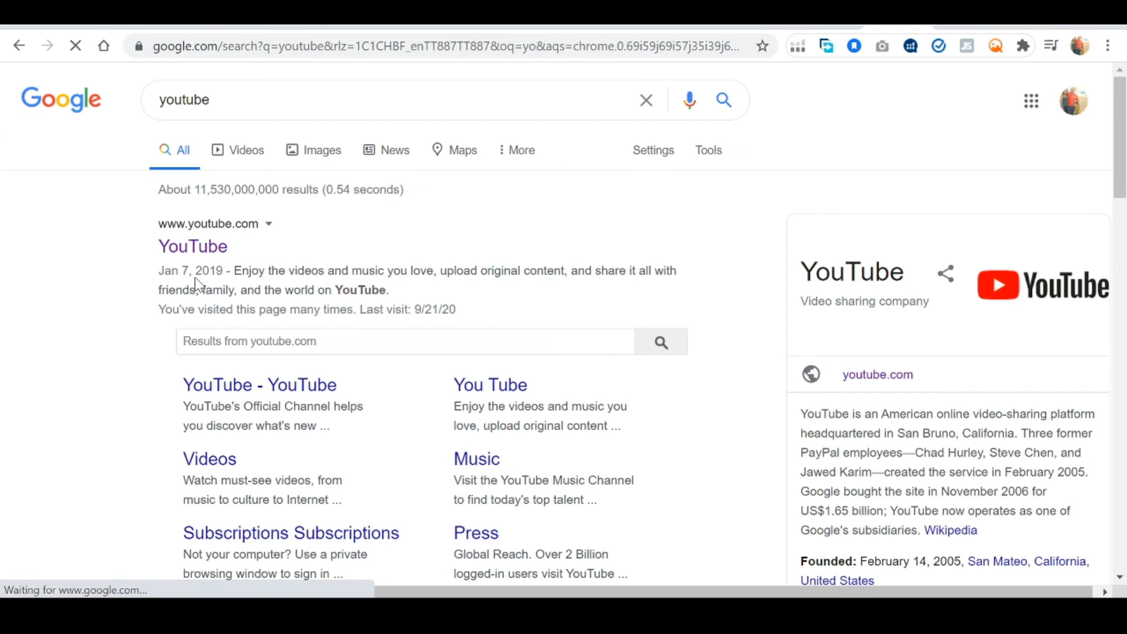
Search YouTube for 'joshua' and open the Joshua's Tech Tips channel page
{"action": "left_click", "coordinate": [192, 245]}
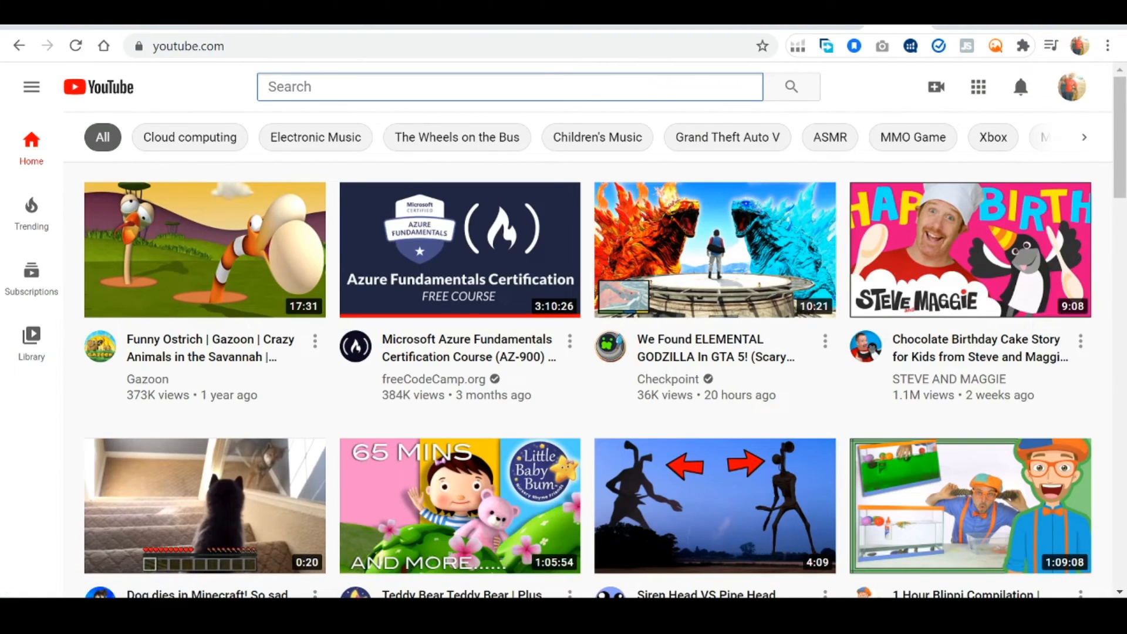
{"action": "type", "text": "joshua"}
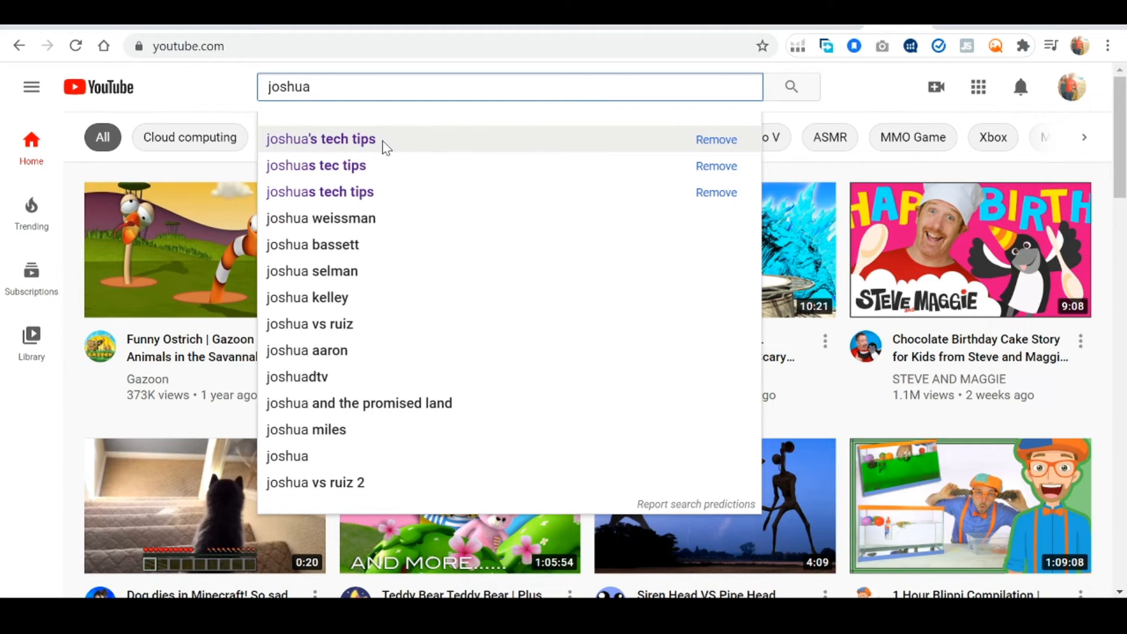
{"action": "left_click", "coordinate": [320, 138]}
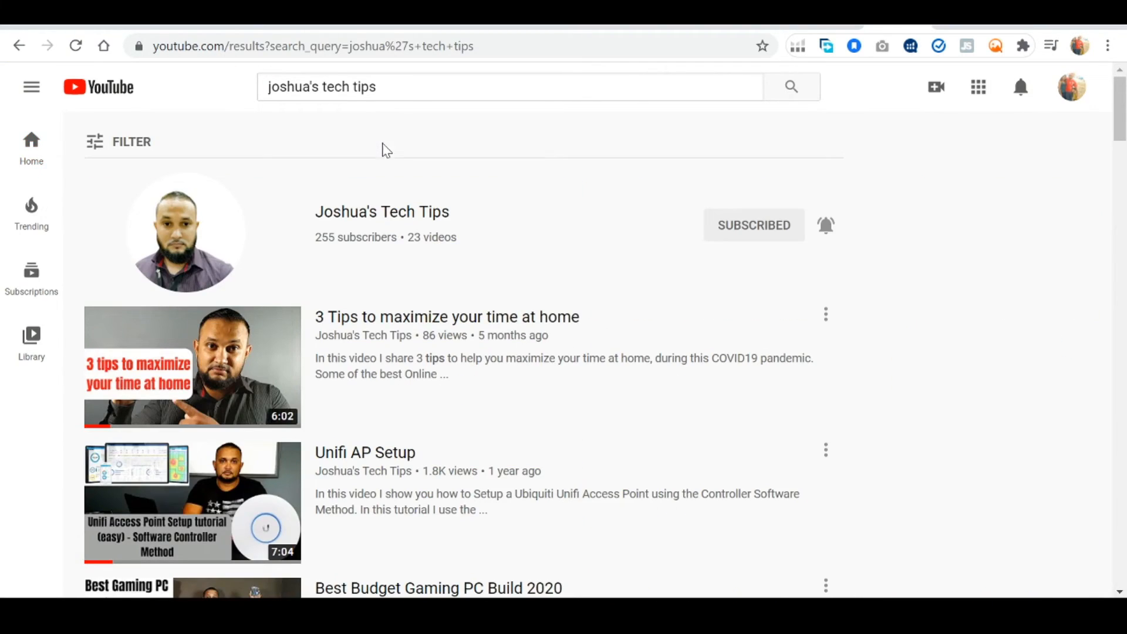
{"action": "left_click", "coordinate": [382, 211]}
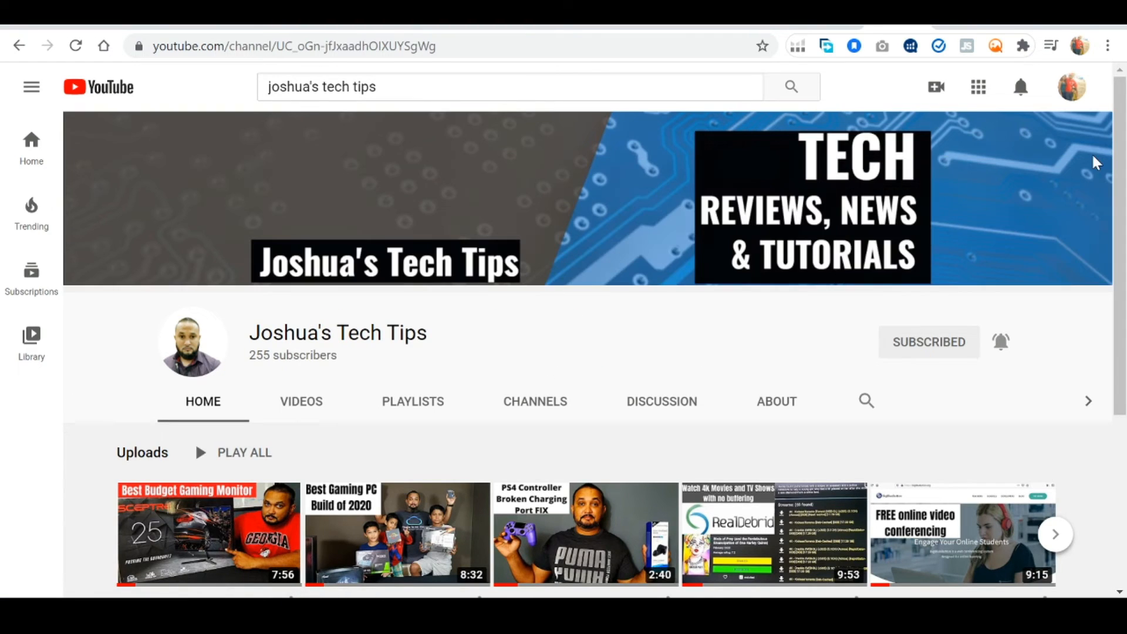
{"action": "scroll", "scroll_direction": "down", "scroll_amount": 3}
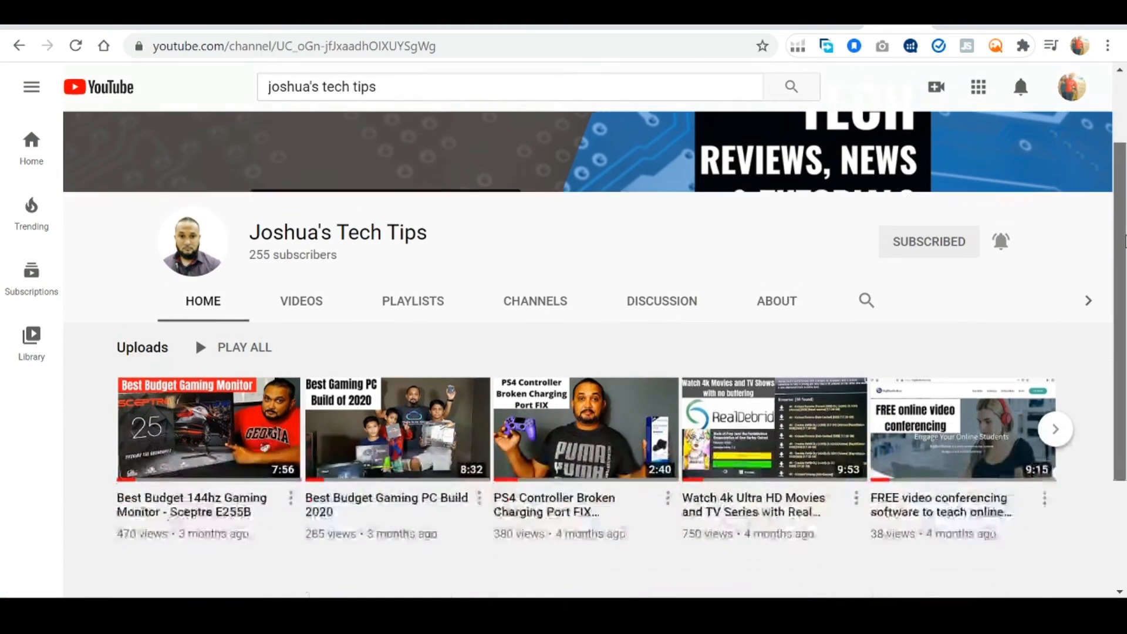
{"action": "scroll", "scroll_direction": "down", "scroll_amount": 3}
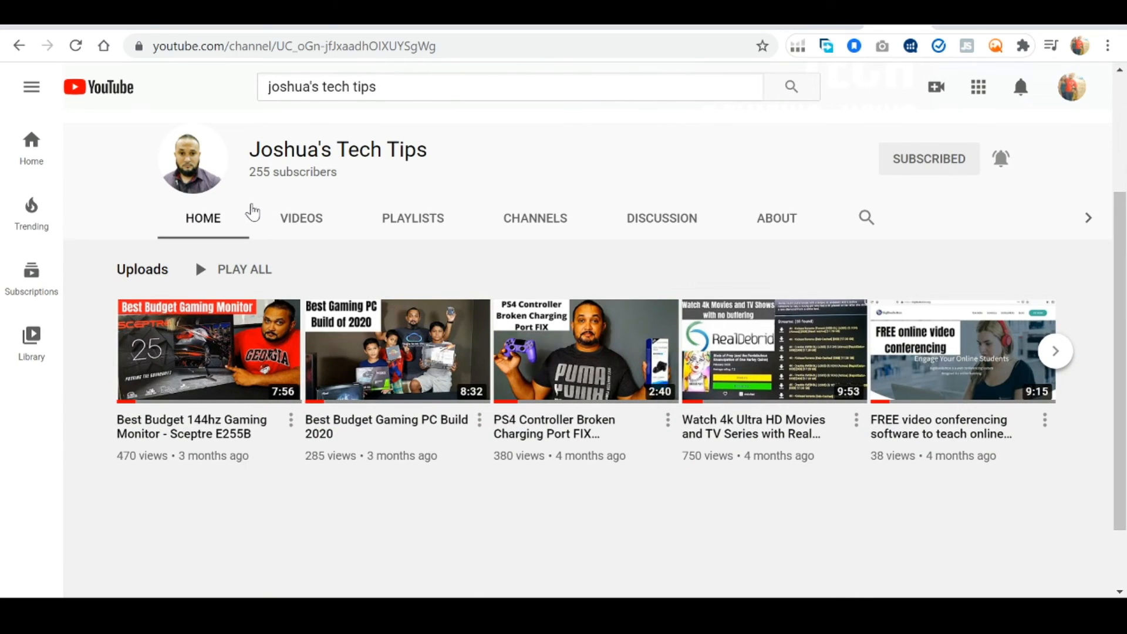
Open the Unifi FREE SSL Certificate Installation video from the channel's Videos list, then return to the PowerBeam page
{"action": "left_click", "coordinate": [302, 218]}
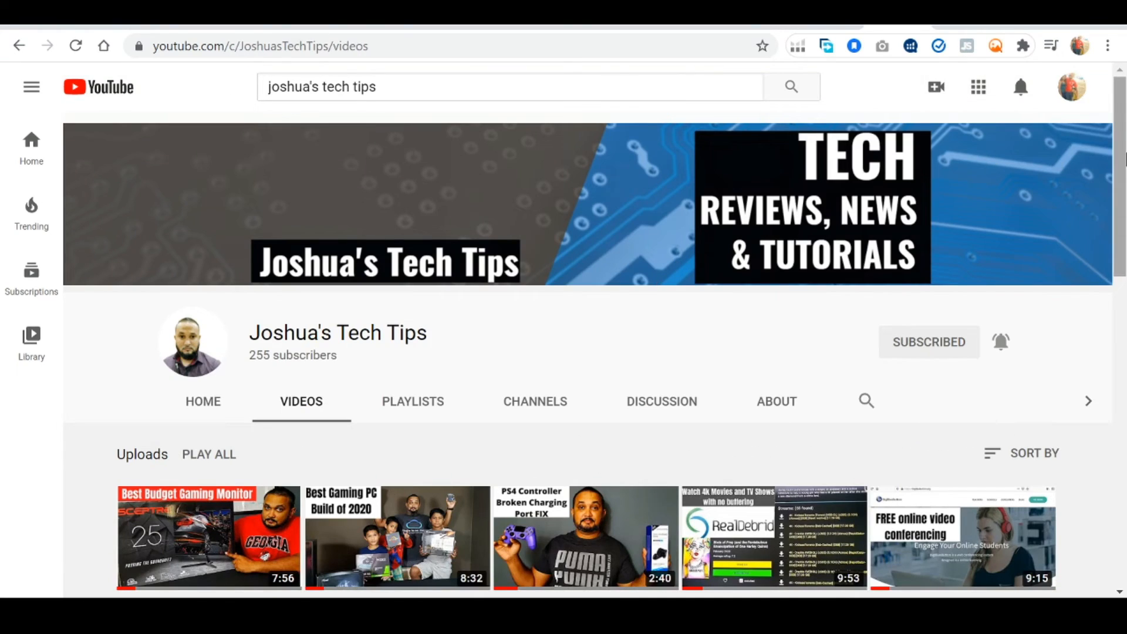
{"action": "scroll", "scroll_direction": "down", "scroll_amount": 3}
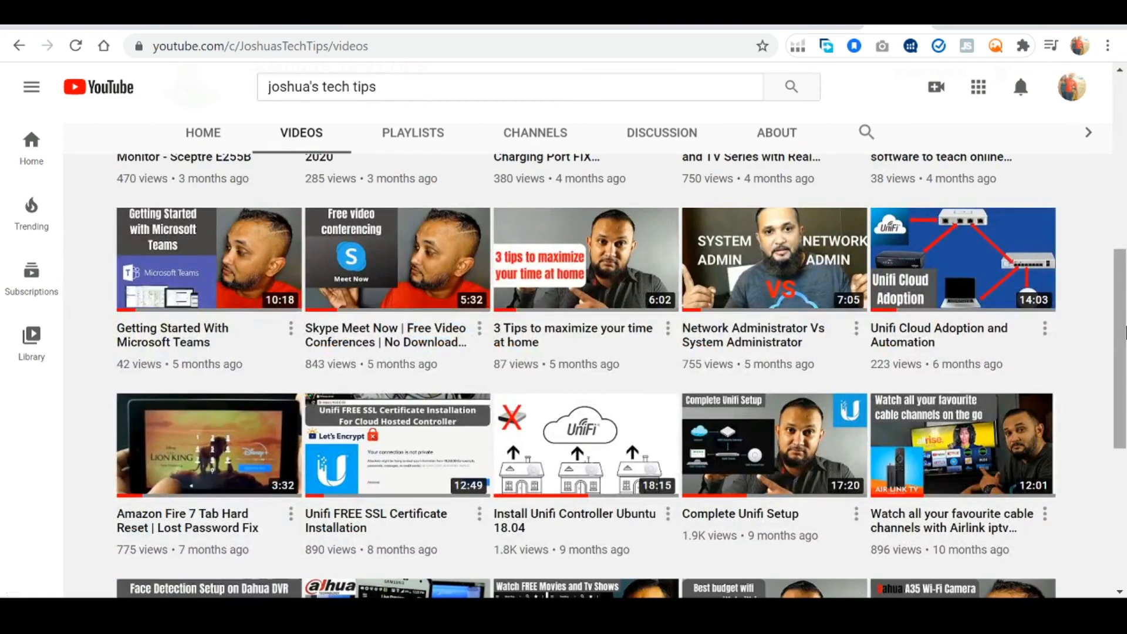
{"action": "left_click", "coordinate": [397, 444]}
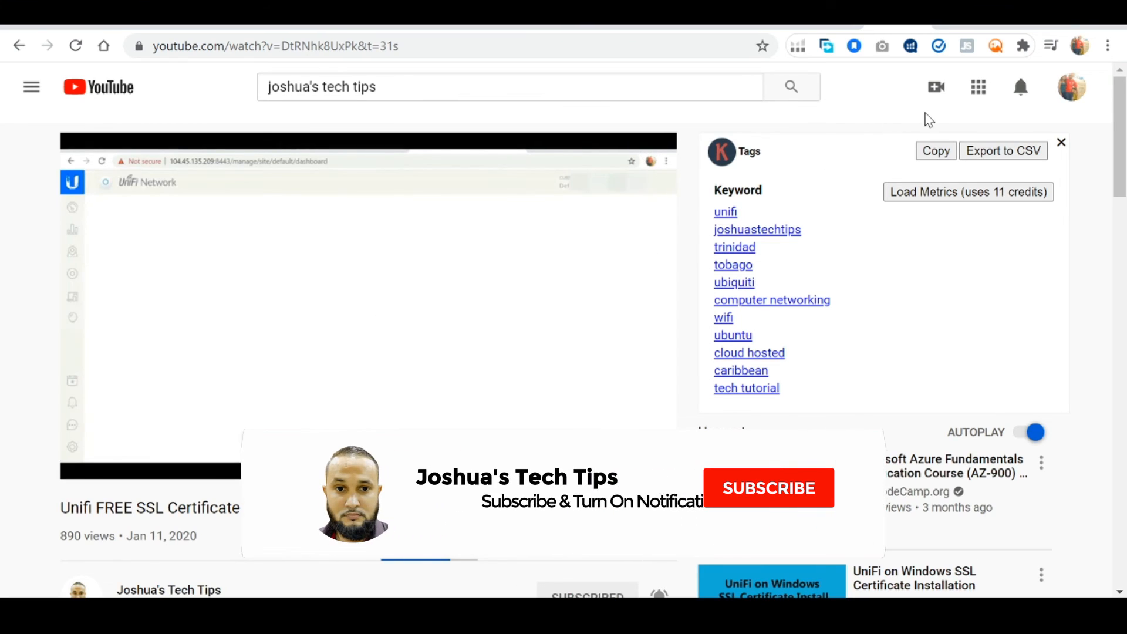
{"action": "left_click", "coordinate": [767, 487]}
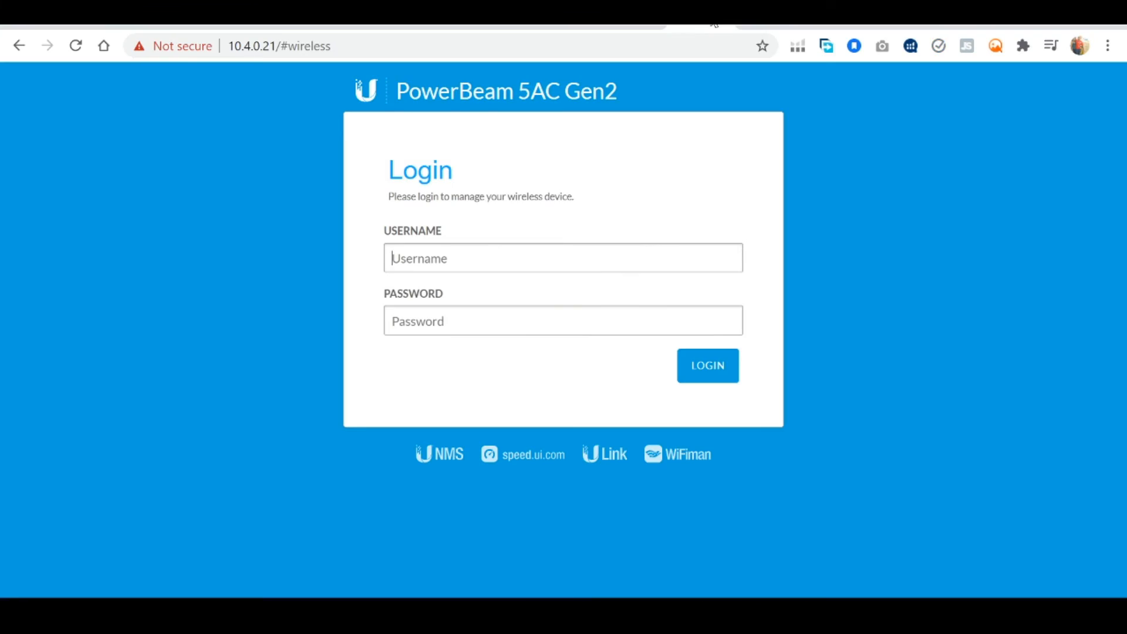
Log in at 10.4.0.21 to view the dashboard's 450 m longrange link to the remote PowerBeam
{"action": "left_click", "coordinate": [706, 364]}
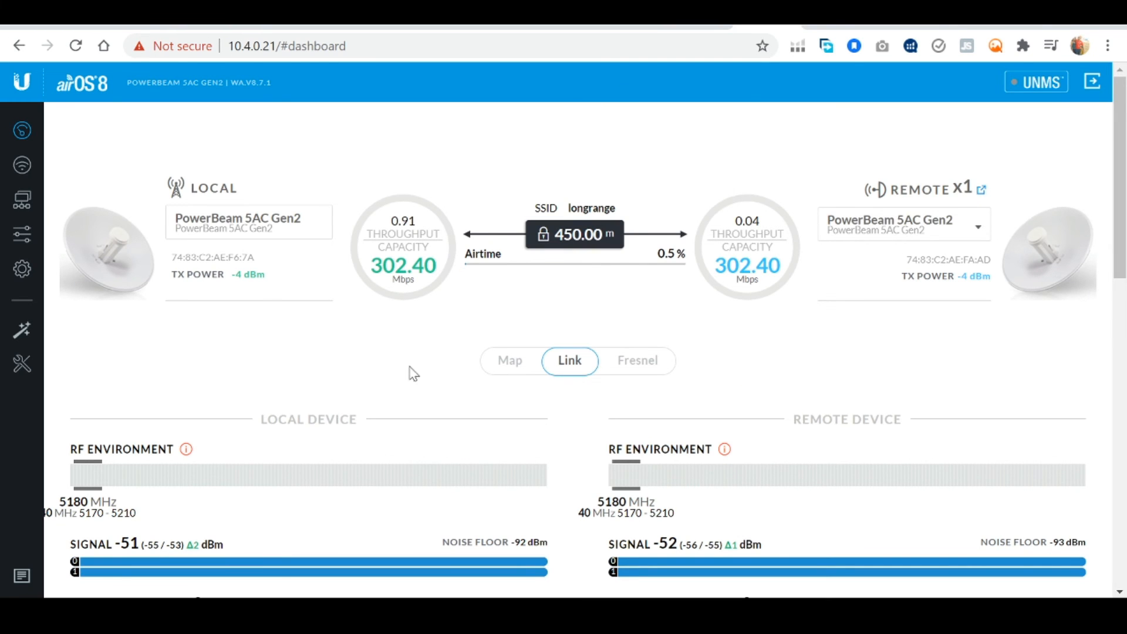
{"action": "mouse_move", "coordinate": [582, 448]}
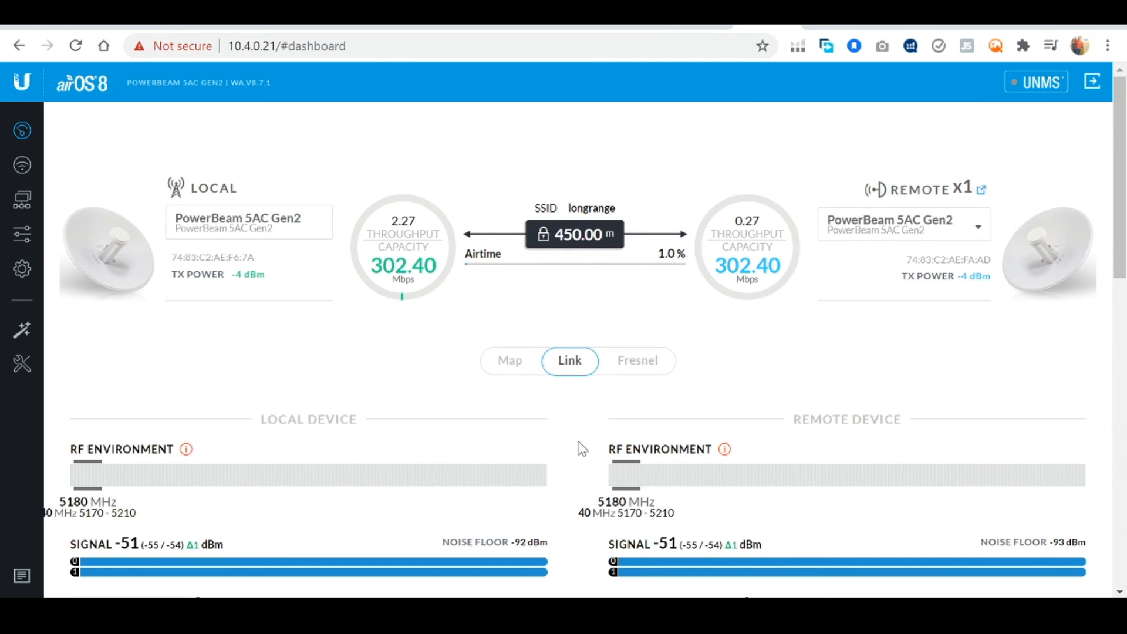